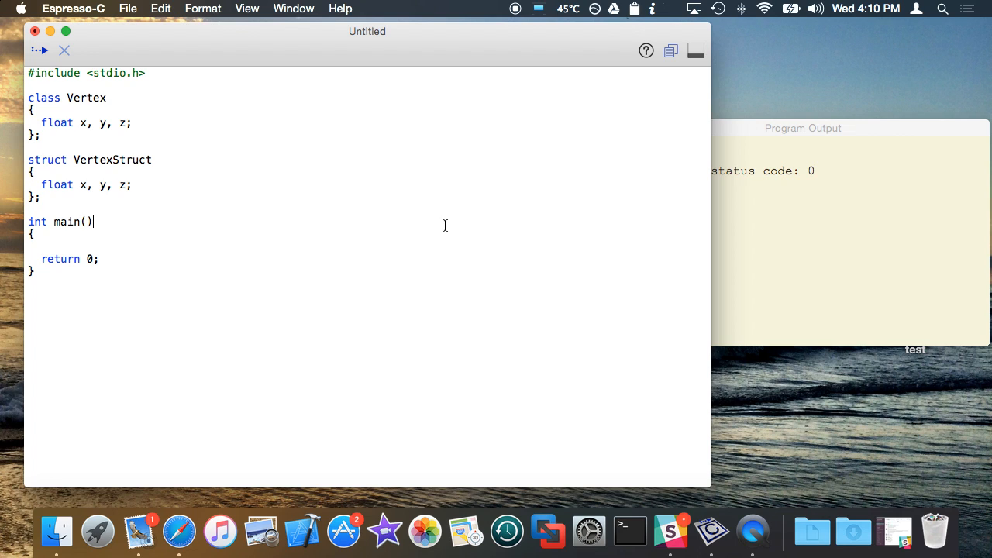
pyautogui.moveTo(194, 169)
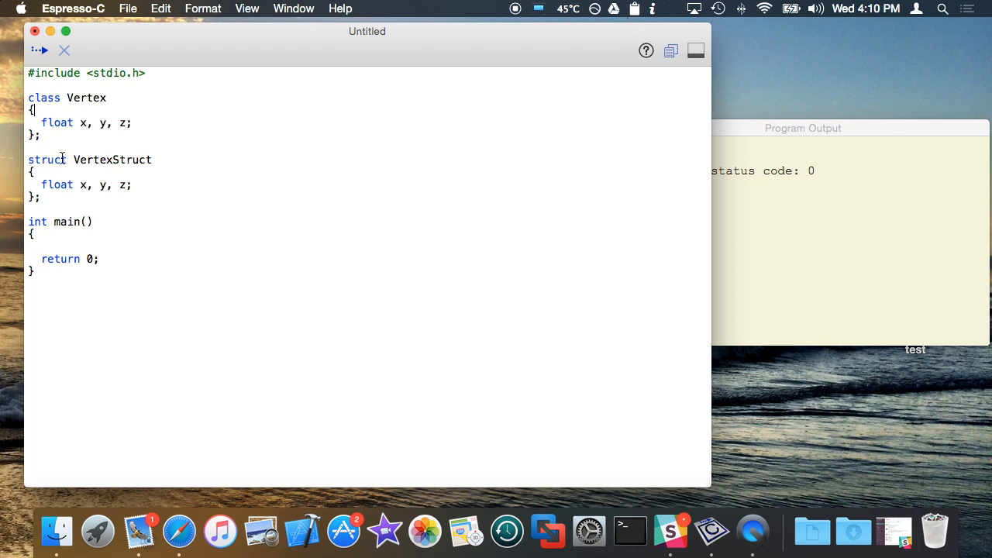
# Highlight the struct keyword, float x, y, z line and VertexStruct name, then click into main
pyautogui.doubleClick(45, 159)
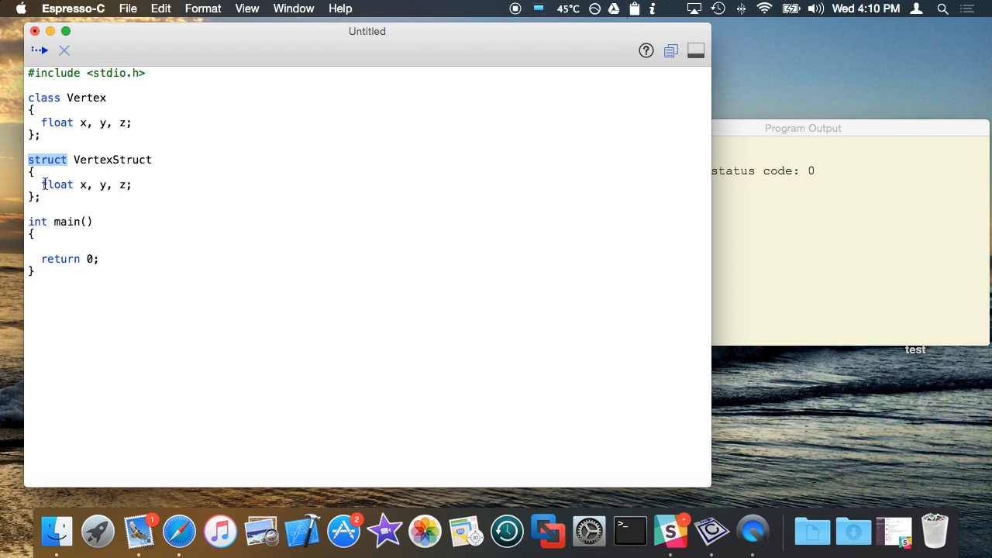
pyautogui.moveTo(40, 184); pyautogui.dragTo(131, 184)
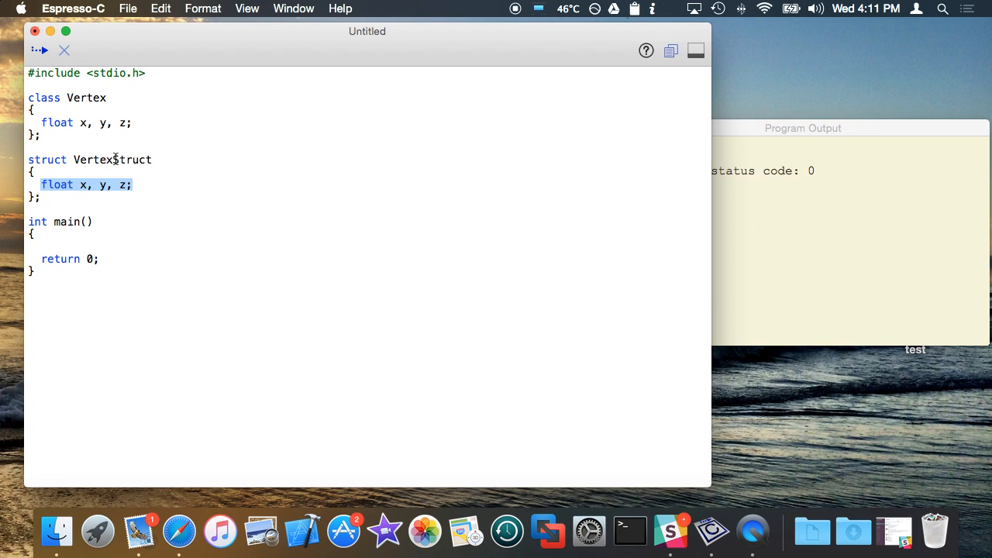
pyautogui.doubleClick(93, 159)
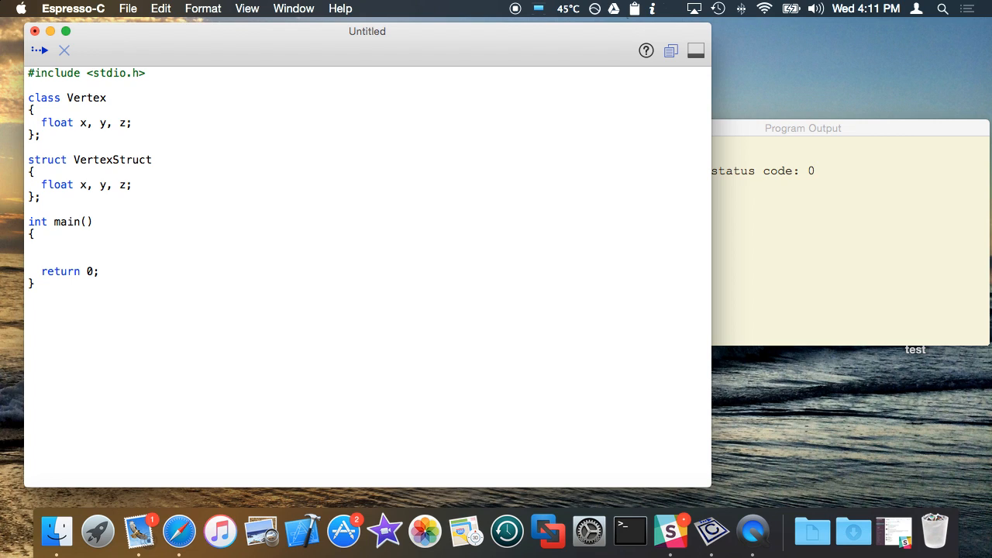
pyautogui.click(41, 247)
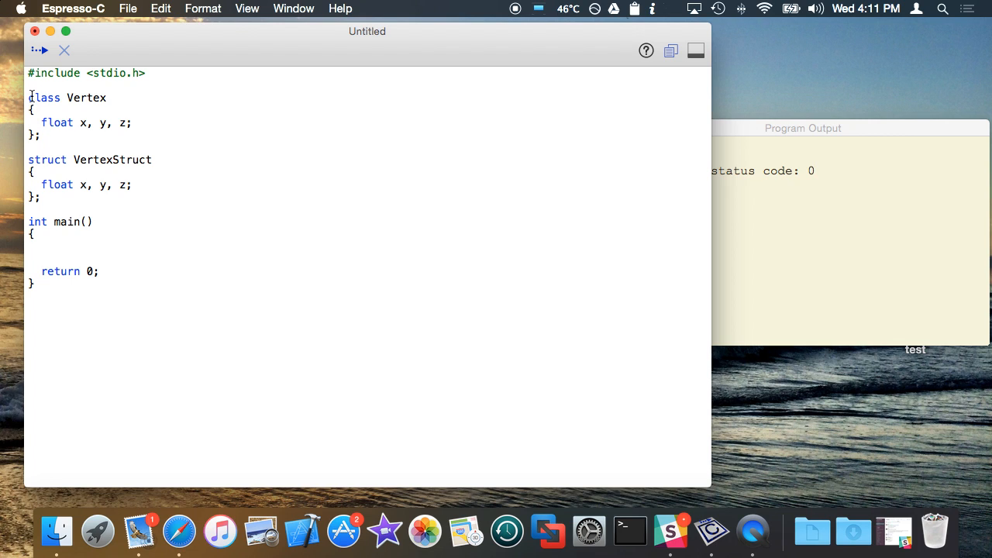
# Comment out class Vertex with /* */ and run the program, exiting with status 0
pyautogui.write('/*')
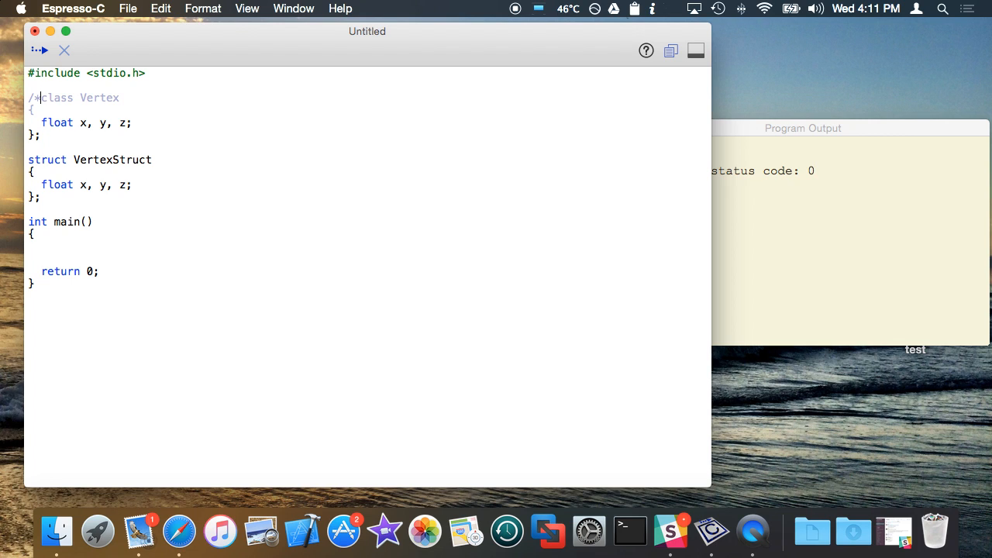
pyautogui.write('*/')
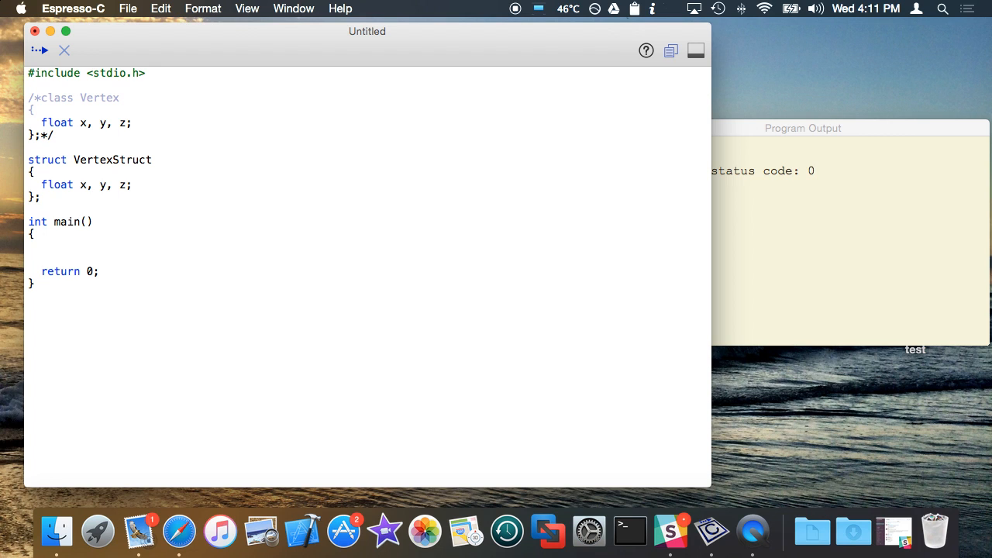
pyautogui.click(133, 122)
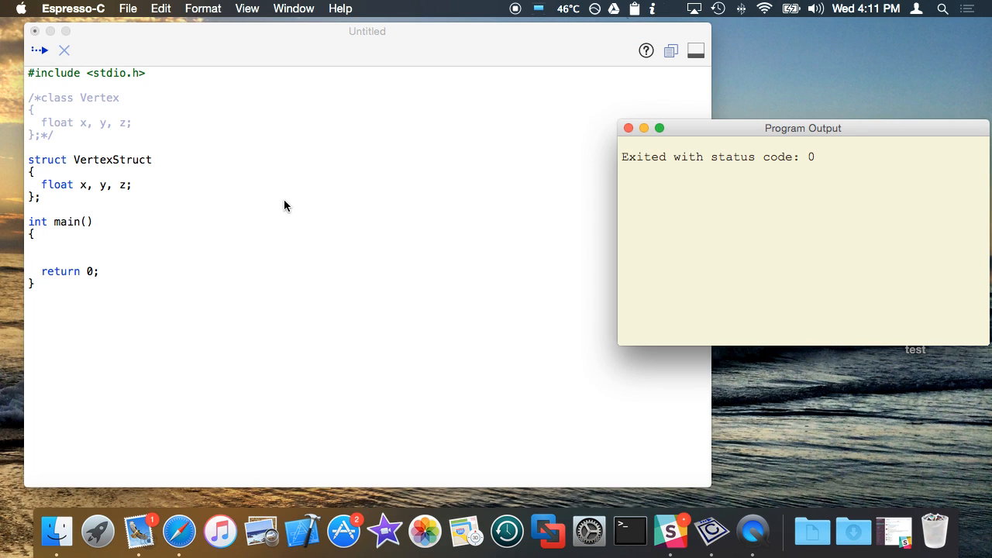
pyautogui.click(202, 244)
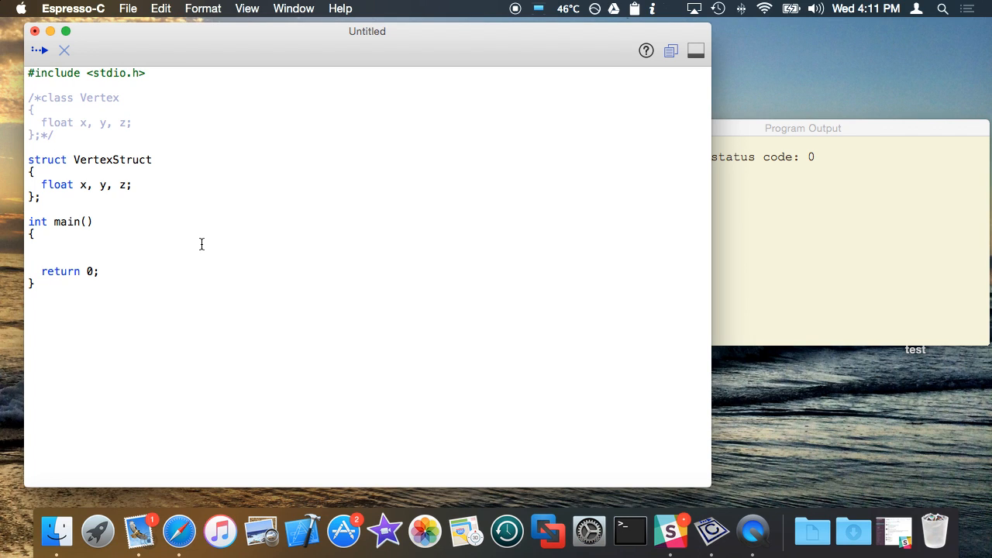
# Declare VertexStruct v, set v.x, v.y, v.z to 0, 1, 2, and printf v.x
pyautogui.write('Ver')
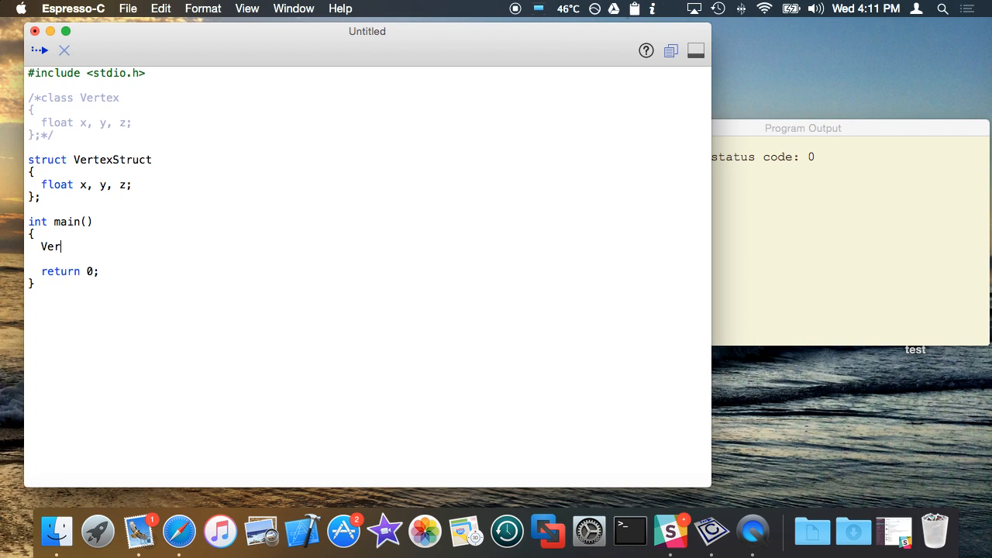
pyautogui.write('texStruct x')
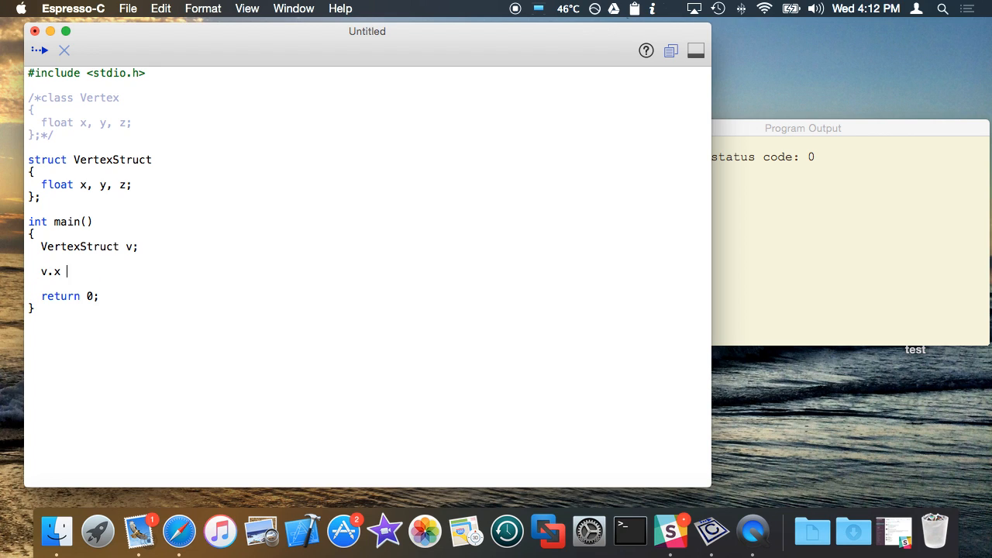
pyautogui.write('= 0;')
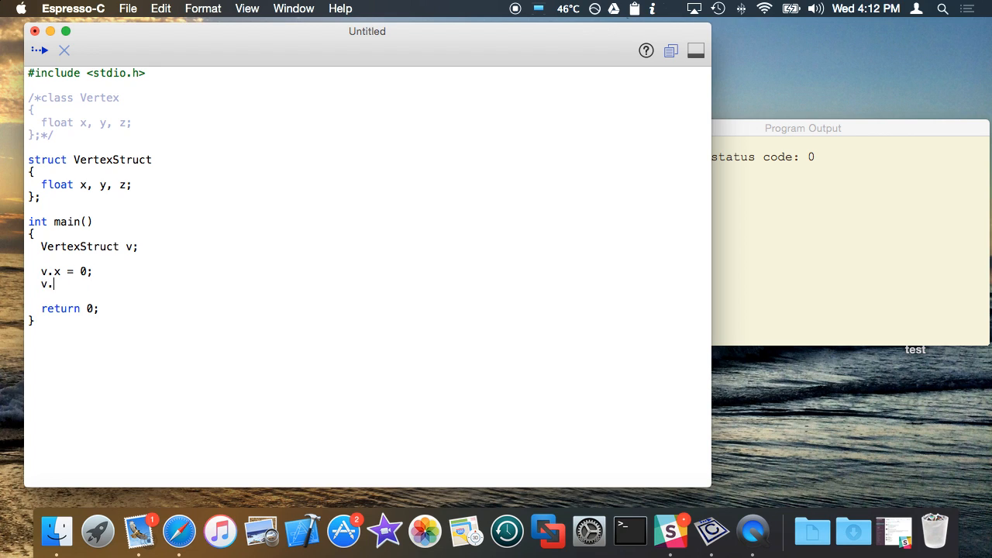
pyautogui.write('y = 1;')
pyautogui.write('printf("%g\\')
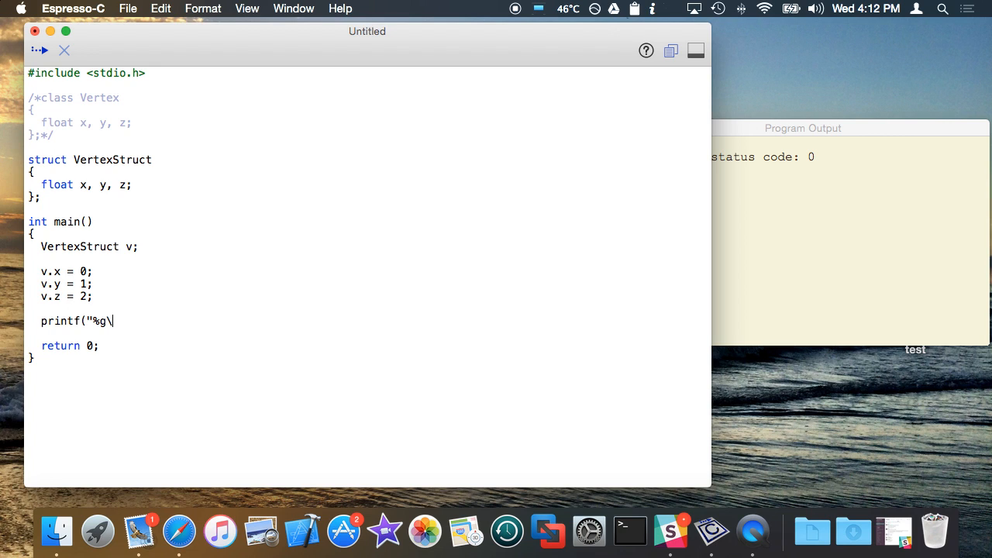
pyautogui.write('n", v.x);')
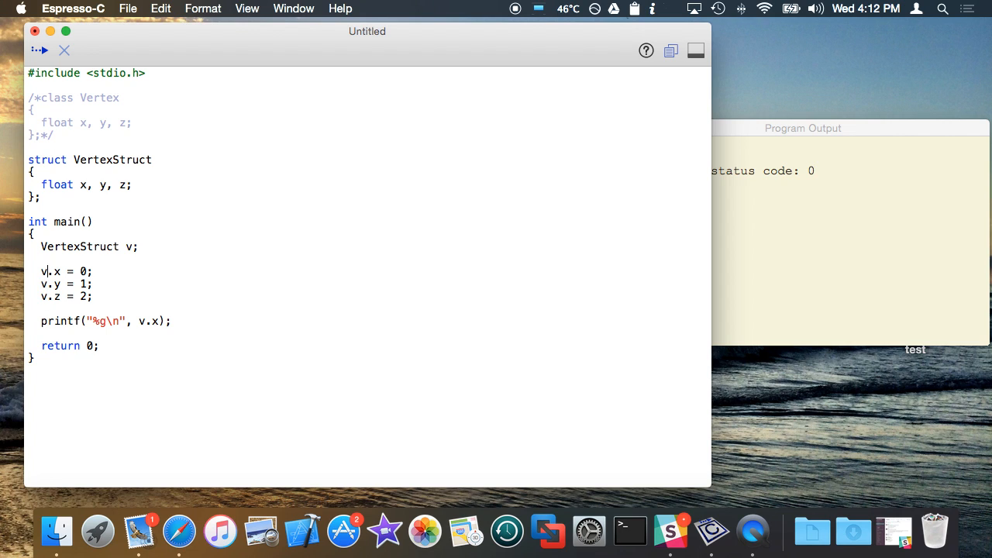
# Add a second variable v2 to the declaration and set v2.x = 0
pyautogui.click(52, 288)
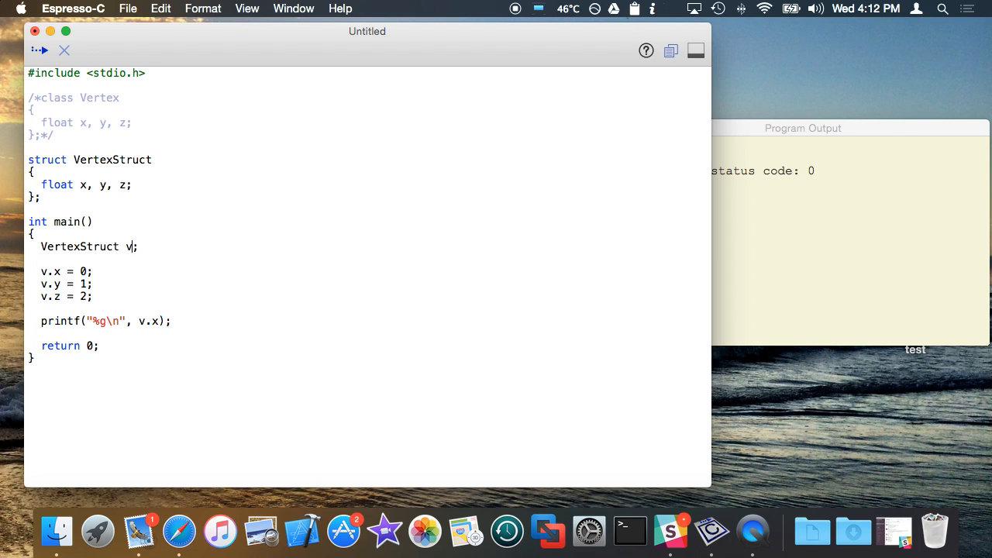
pyautogui.write(', v2')
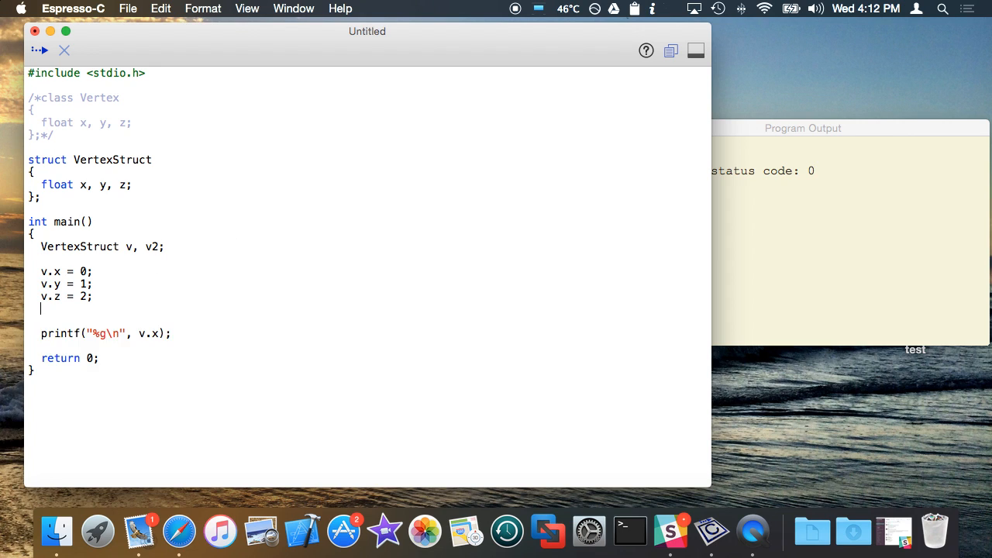
pyautogui.write('v2.x = 0;')
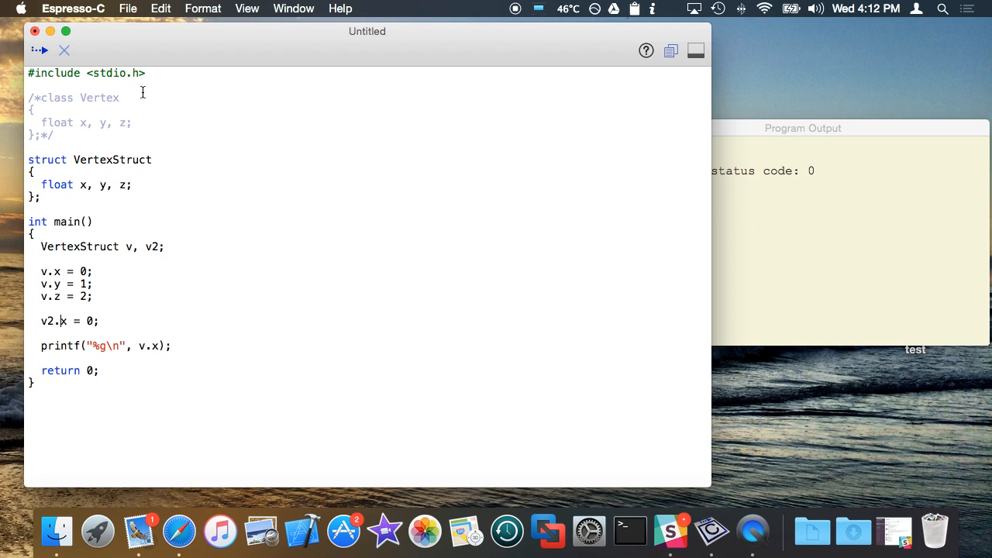
pyautogui.tripleClick(85, 185)
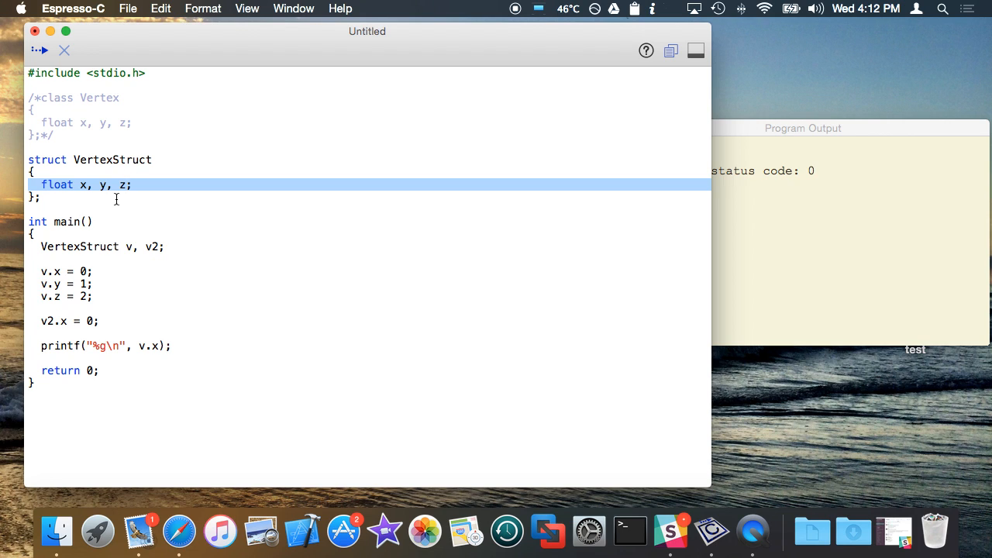
pyautogui.click(118, 184)
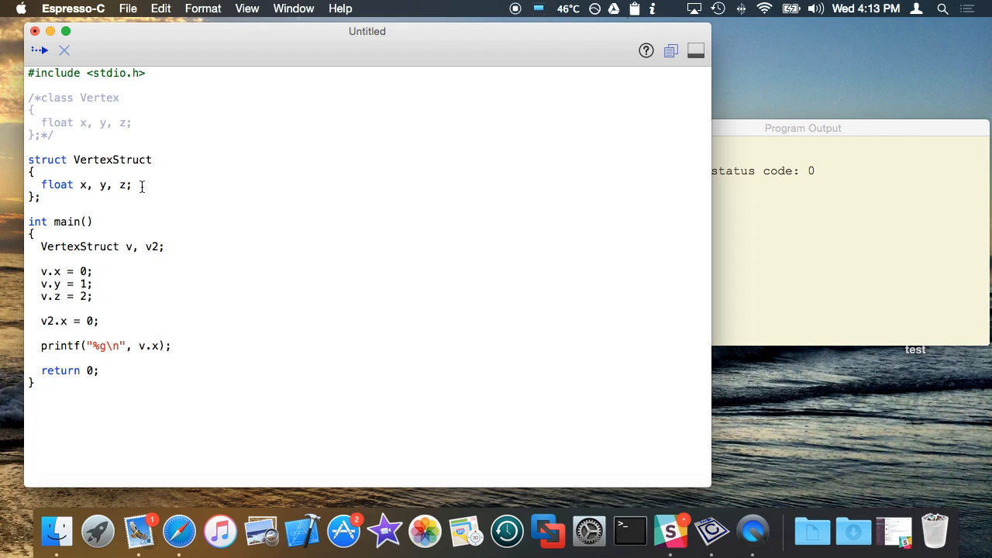
# Add void setToZero() { x = 0; y = 0; z = 0; } below VertexStruct's float members
pyautogui.click(134, 185)
pyautogui.write('void')
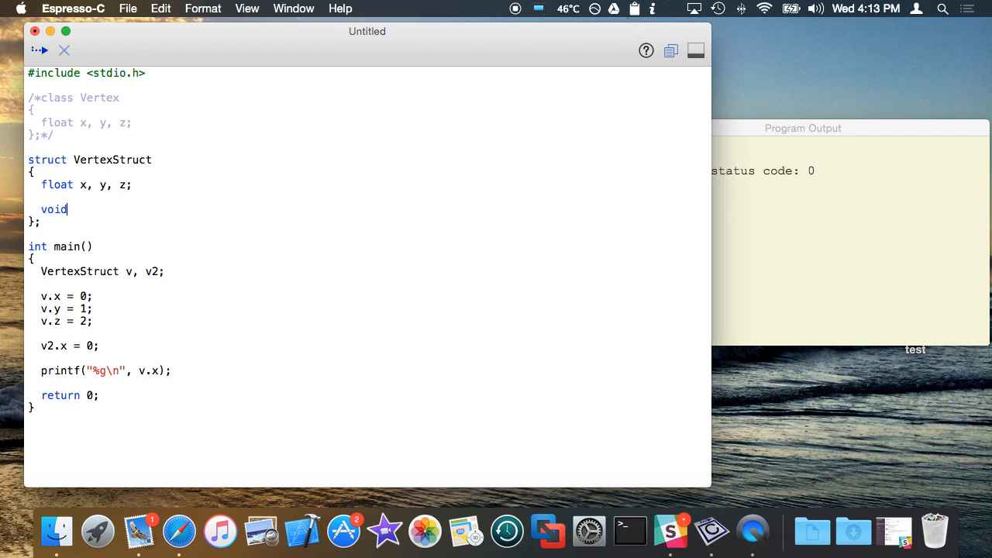
pyautogui.write('ze')
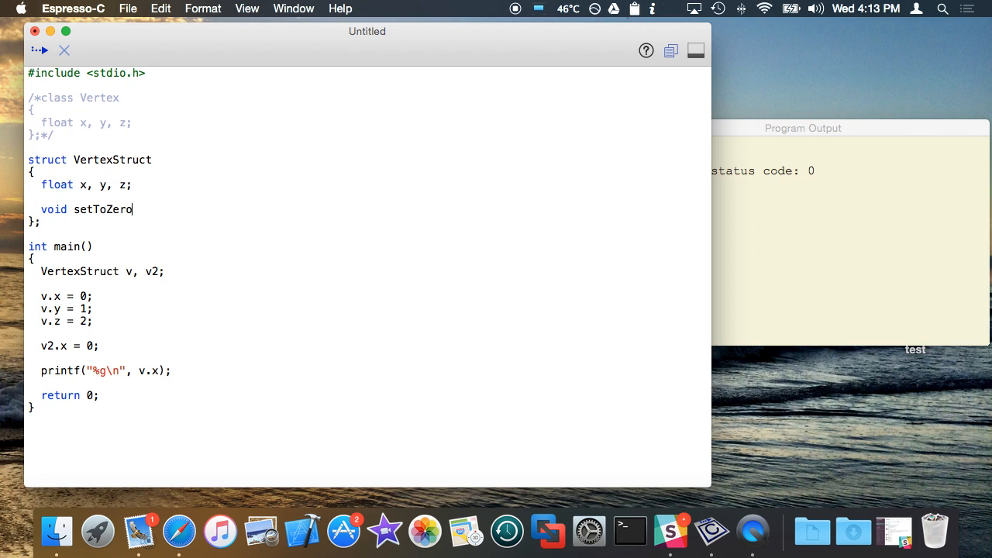
pyautogui.write('();')
pyautogui.write('{')
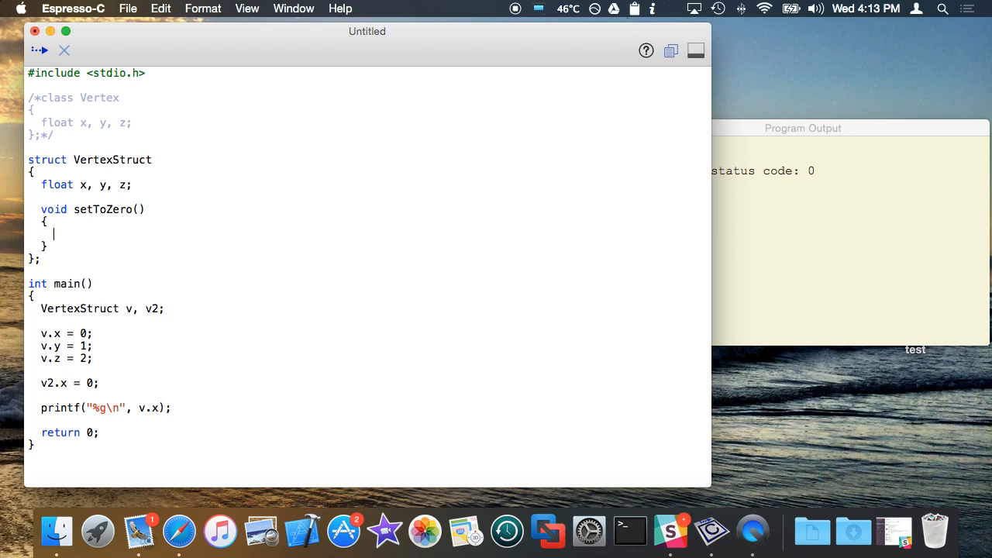
pyautogui.moveTo(79, 184); pyautogui.dragTo(132, 185)
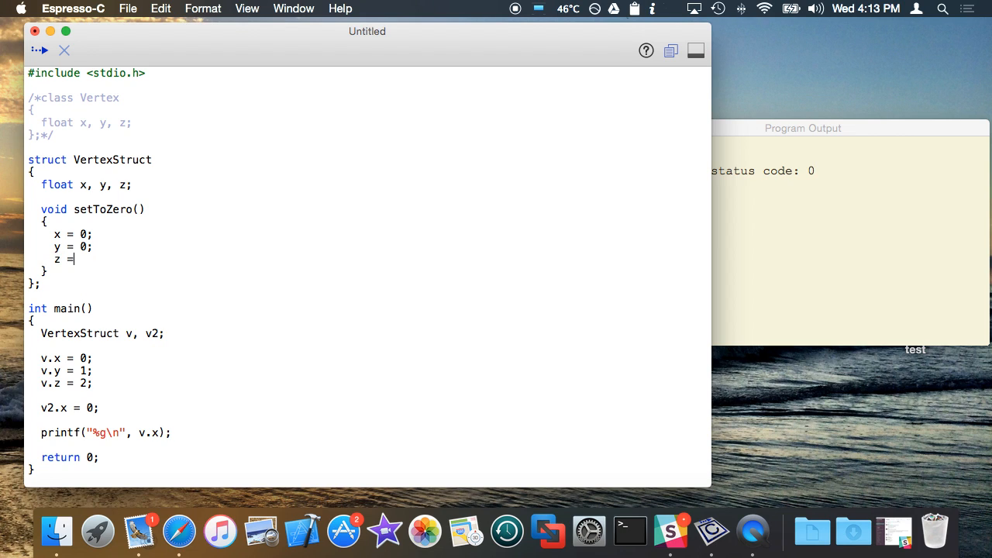
pyautogui.write('0;')
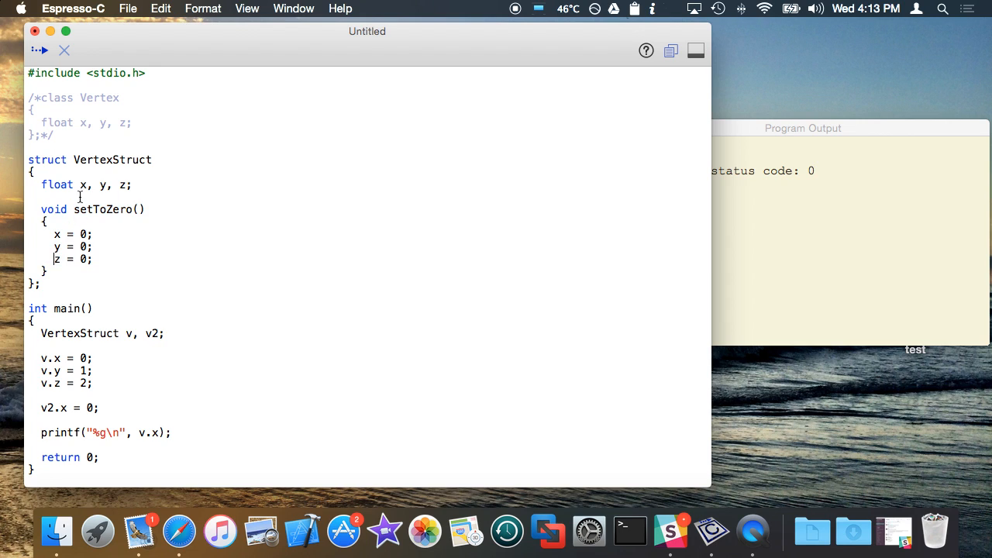
pyautogui.moveTo(80, 185); pyautogui.dragTo(128, 185)
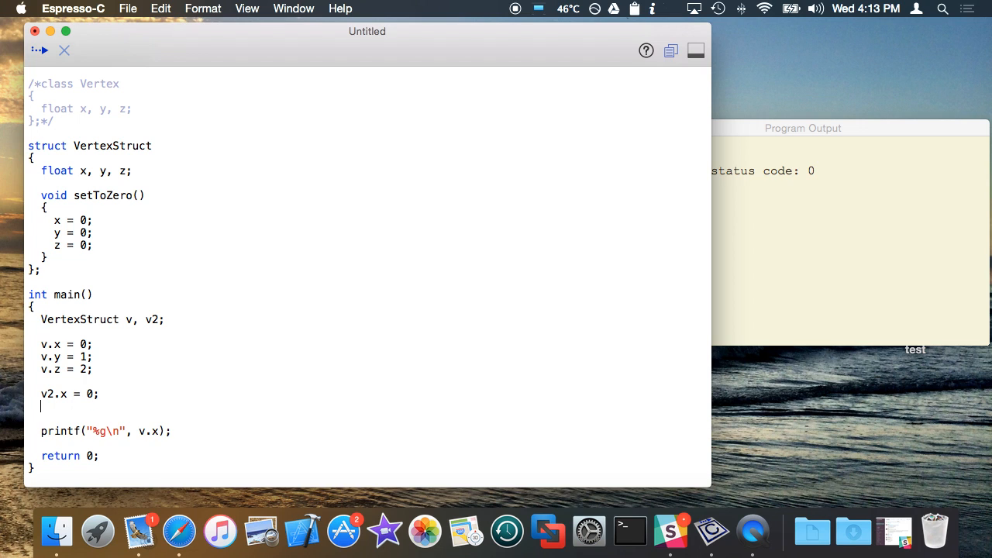
pyautogui.write('setToZero();')
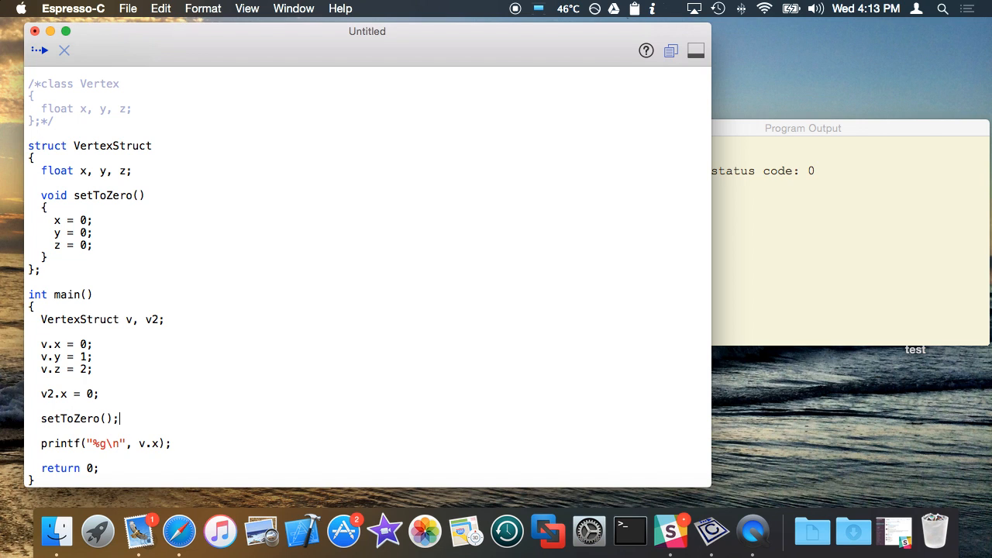
pyautogui.click(39, 51)
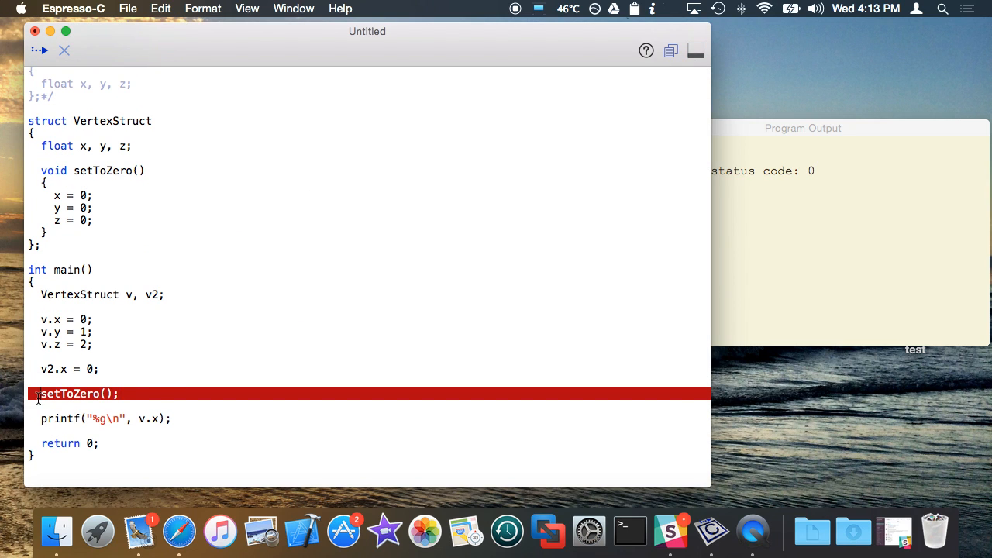
pyautogui.write('v.')
pyautogui.write('y')
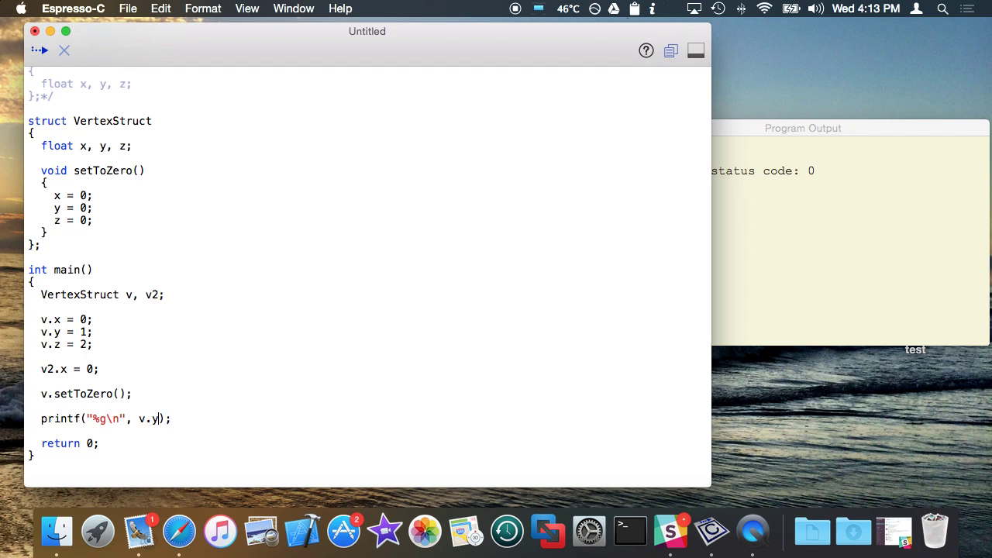
pyautogui.click(39, 51)
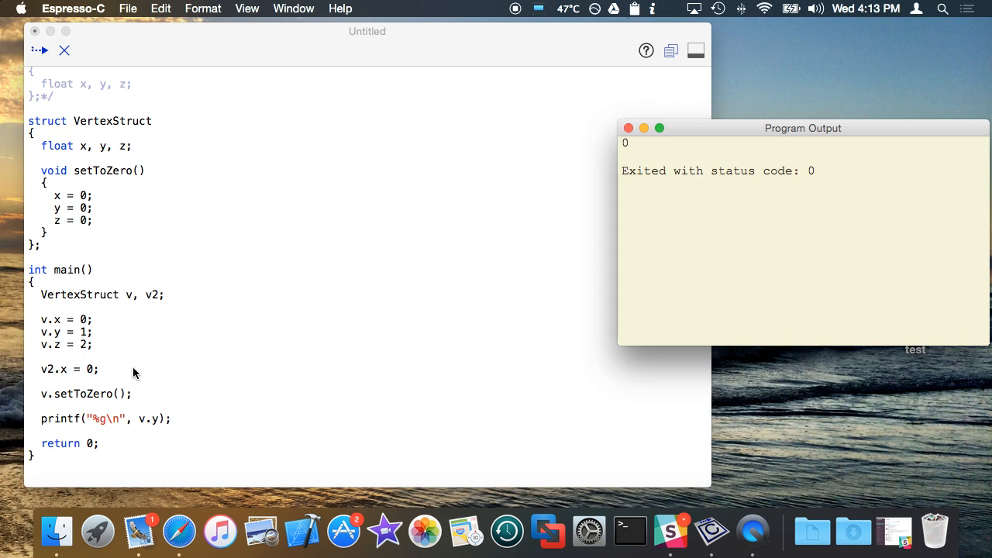
pyautogui.doubleClick(79, 393)
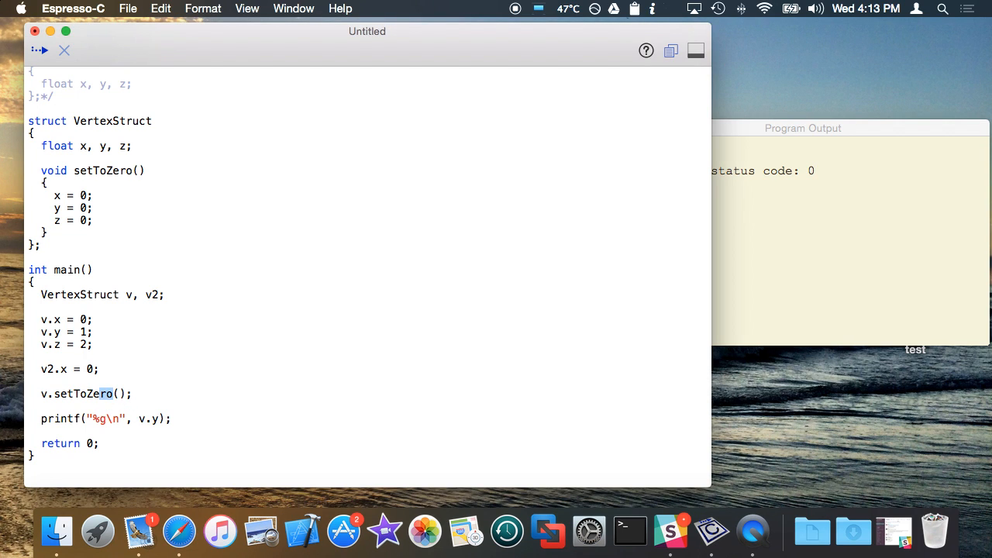
pyautogui.doubleClick(82, 394)
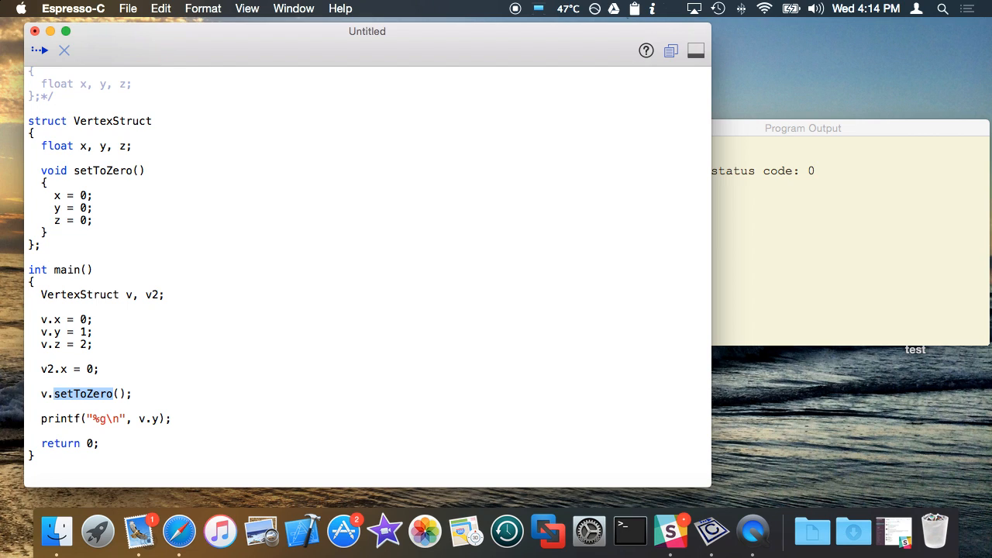
pyautogui.moveTo(189, 382)
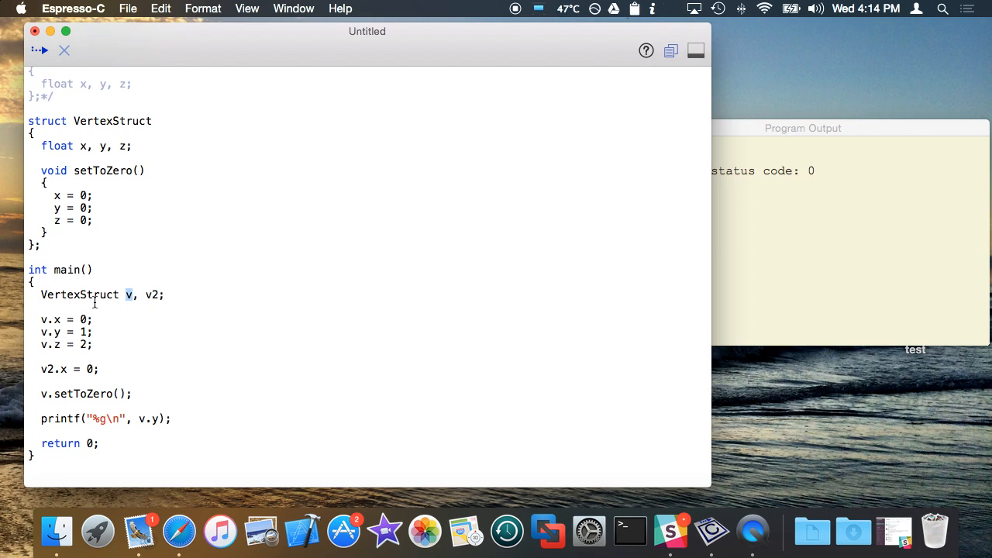
pyautogui.doubleClick(80, 294)
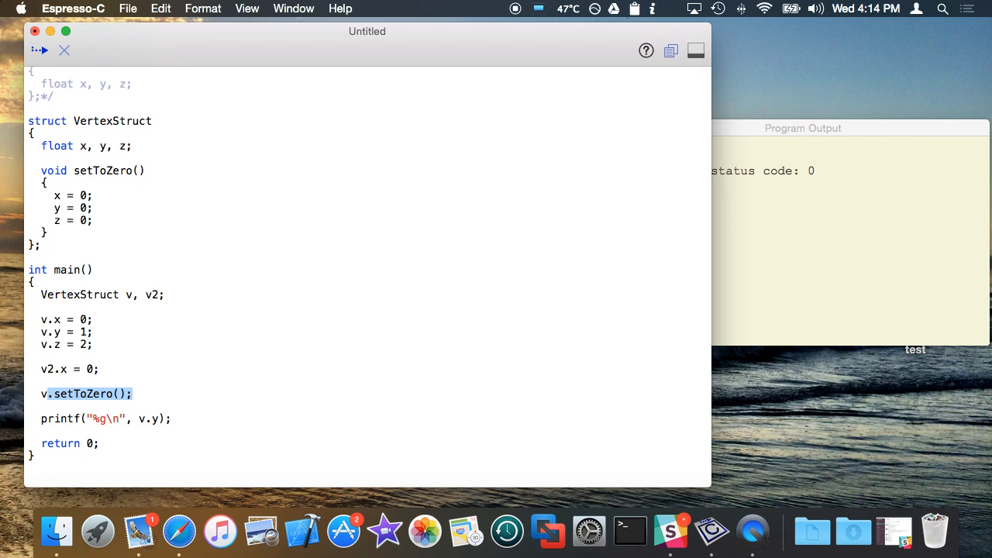
# Add void set(float vx, float vy, float vz) assigning x, y, z; drop main's direct assignments
pyautogui.write('voi')
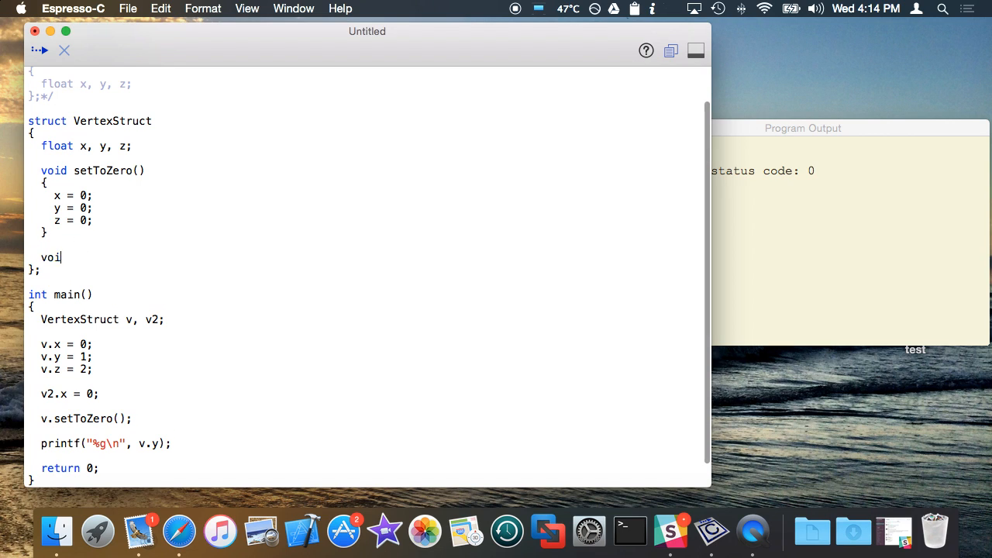
pyautogui.write('d setTo')
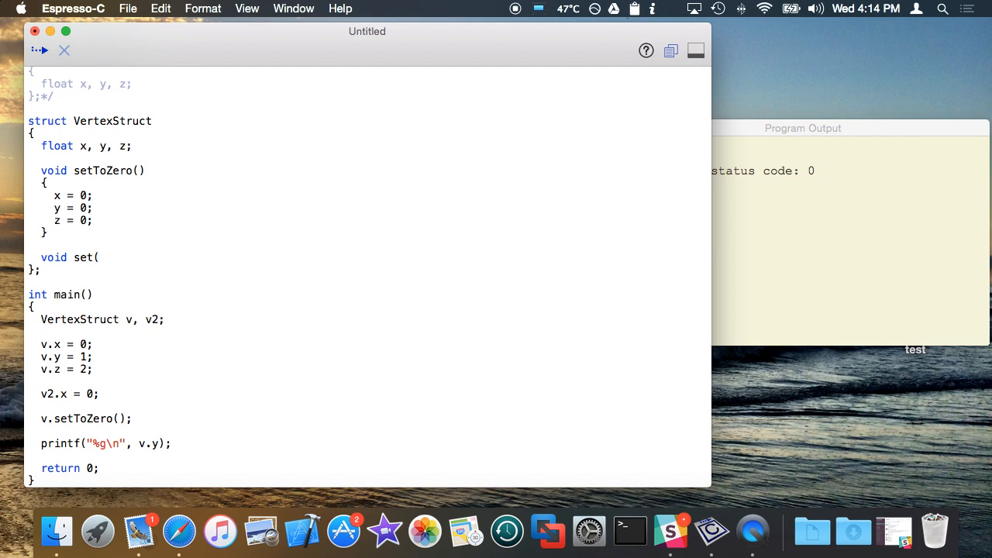
pyautogui.write('float x, float y, fl')
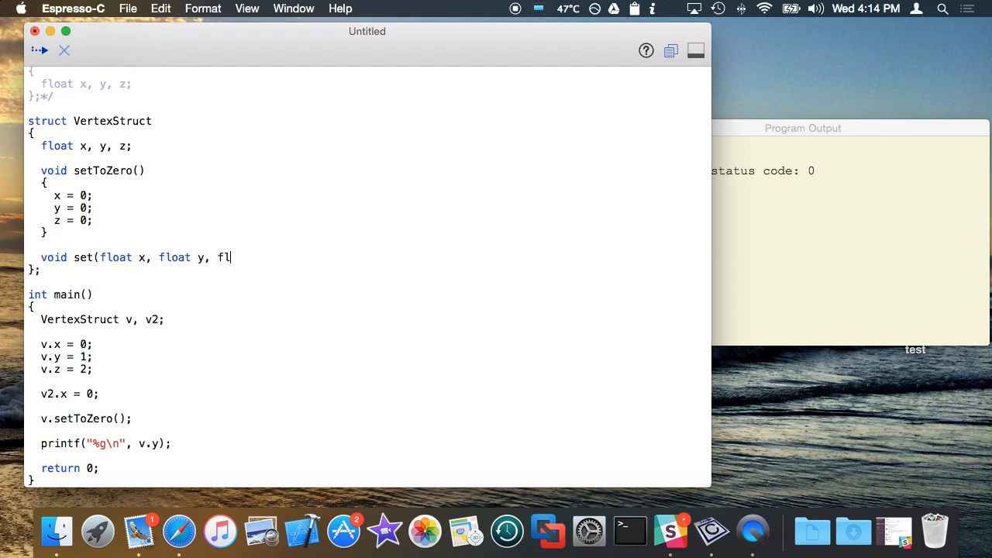
pyautogui.write('oat z)')
pyautogui.write('{')
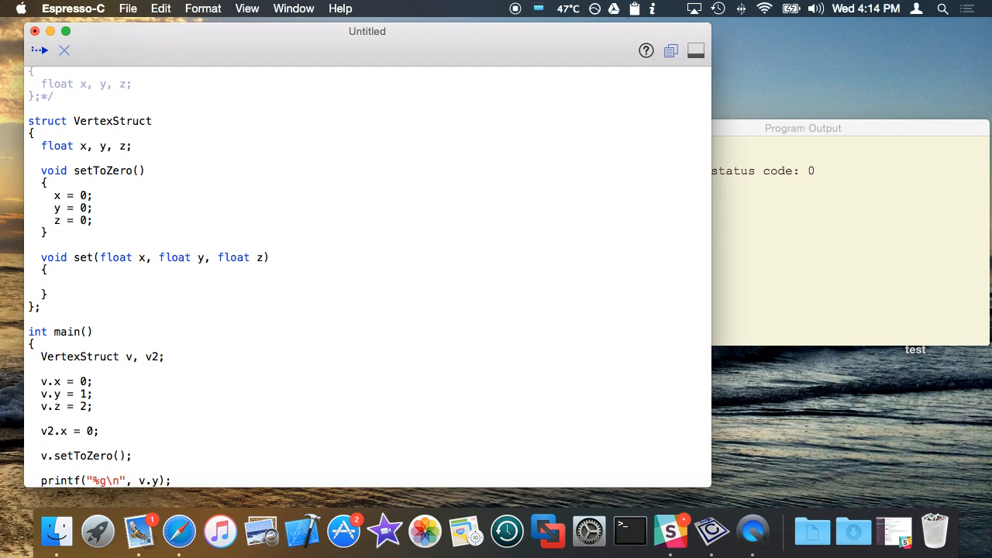
pyautogui.moveTo(228, 198)
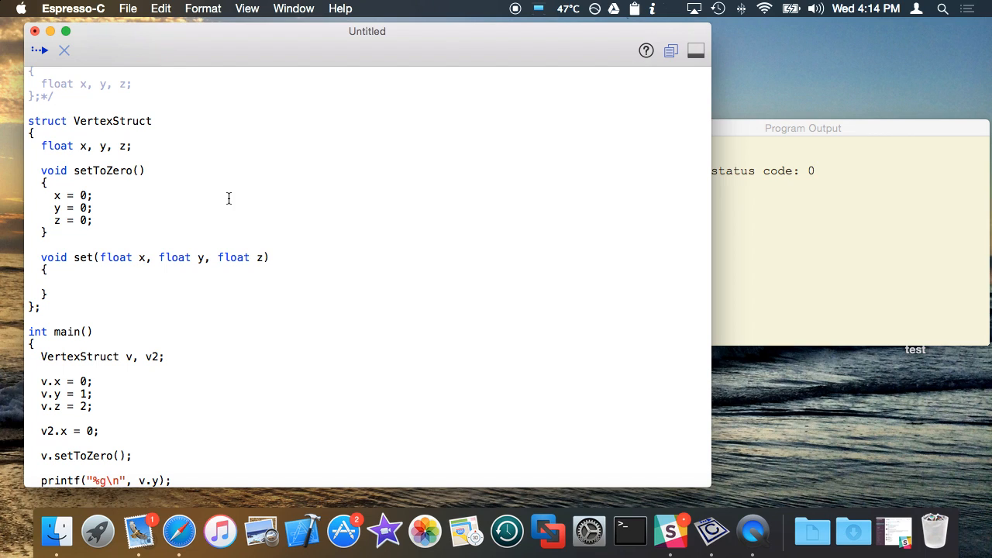
pyautogui.write('vx')
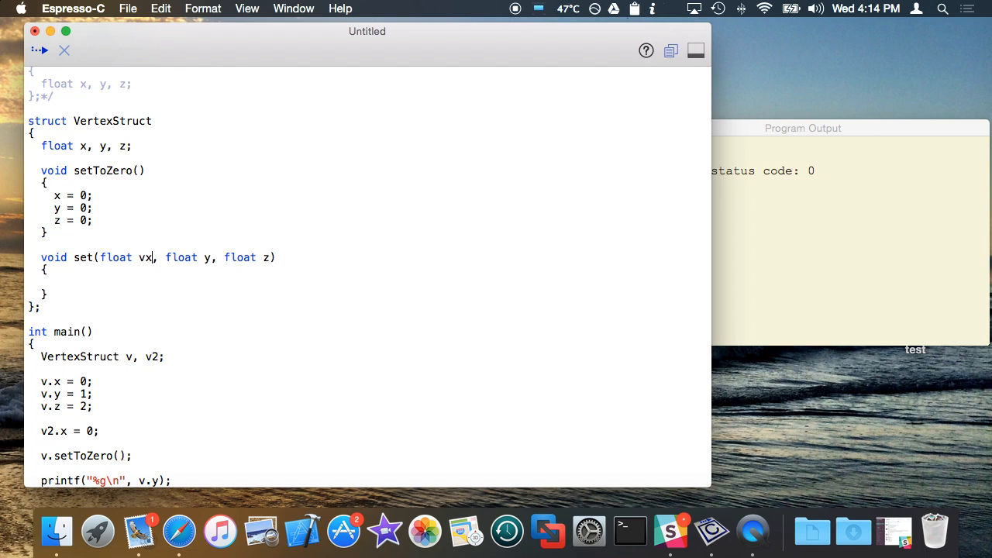
pyautogui.write('v')
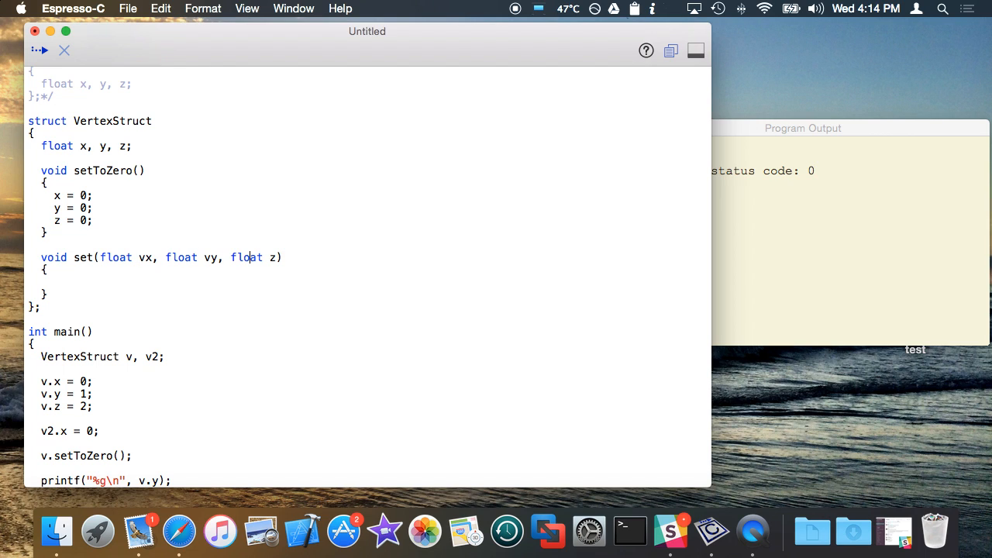
pyautogui.write('v')
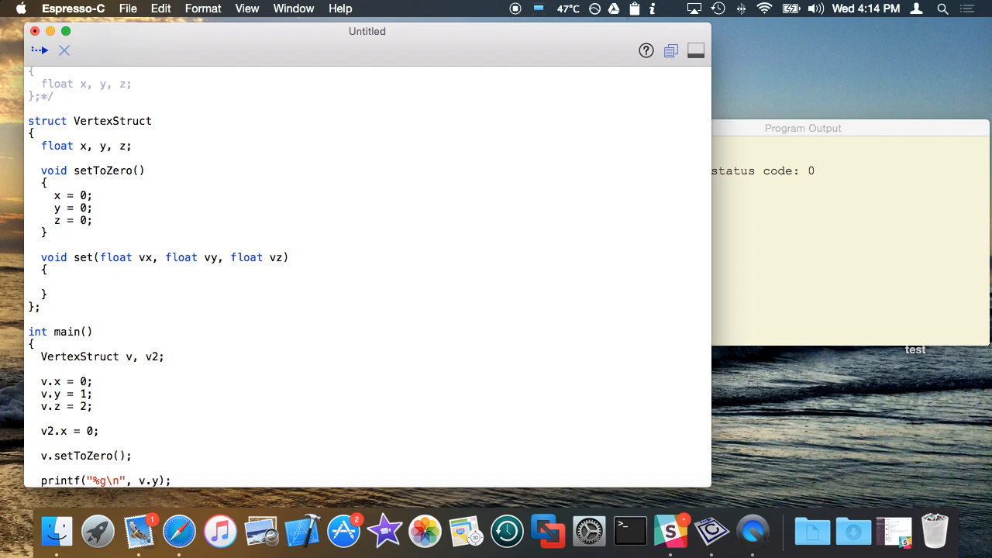
pyautogui.write('x = vx;')
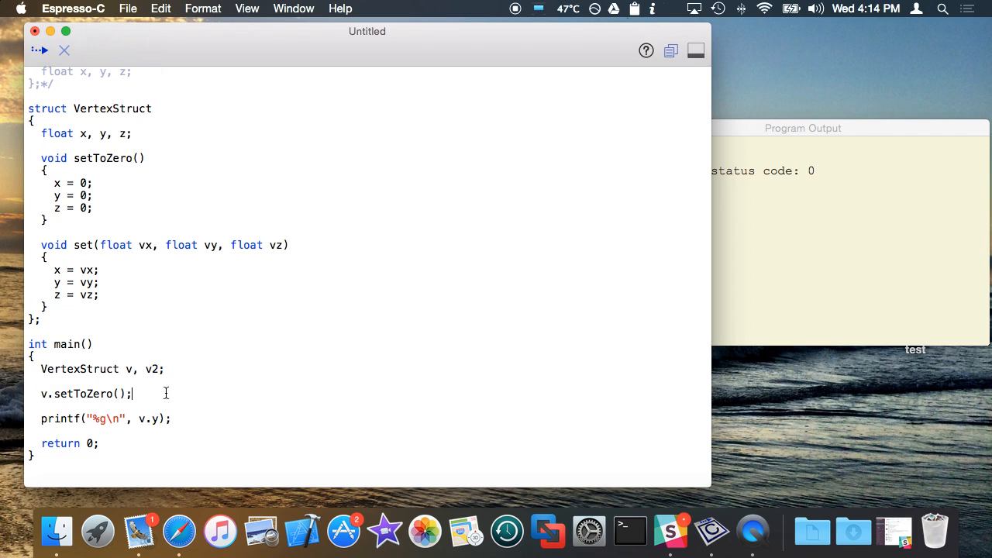
# Call v.set(1, 2, 3) in main and uncomment class Vertex with its x, y, z fields
pyautogui.write('v.set(1, 2, 3);')
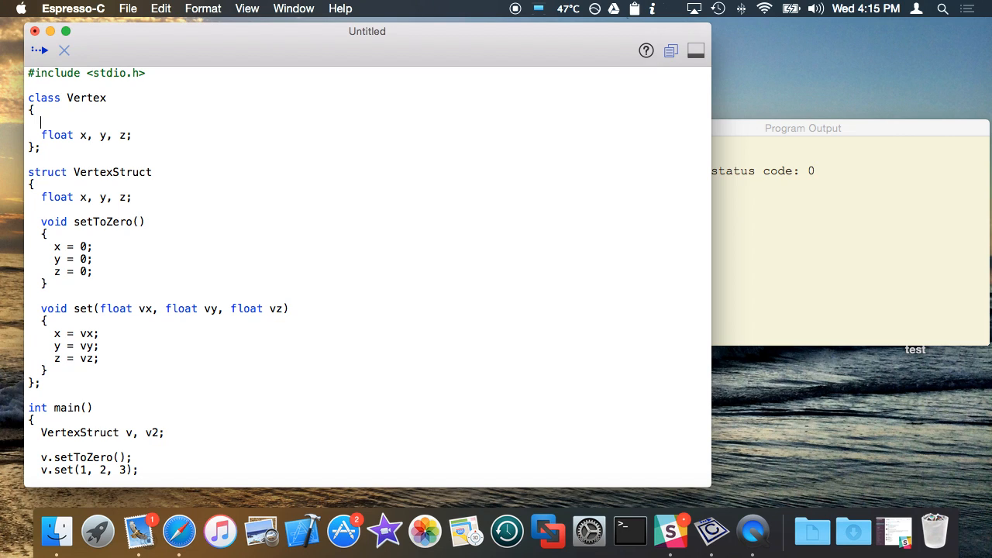
# Add private: to class Vertex and public: to VertexStruct, copying the fields and methods into Vertex
pyautogui.write('p')
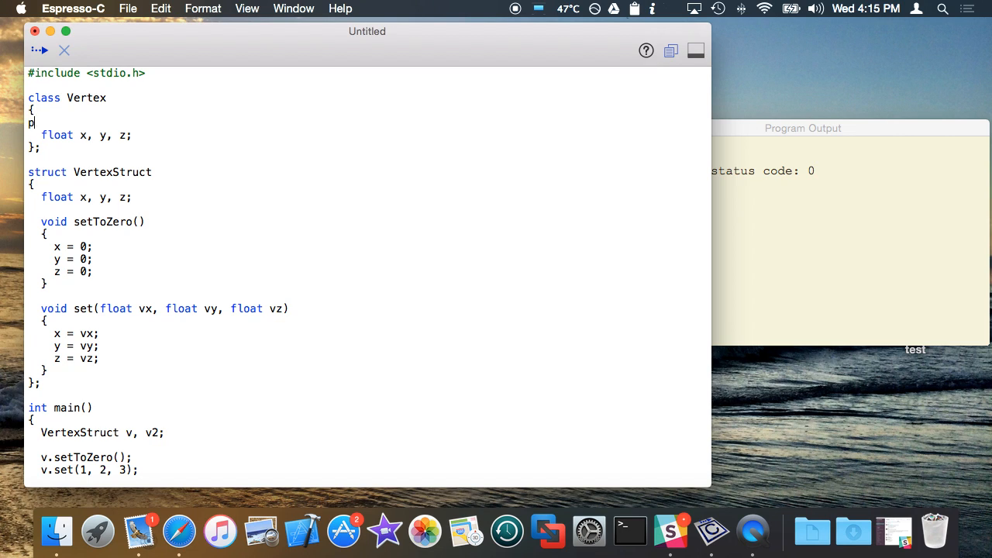
pyautogui.write('rivate:')
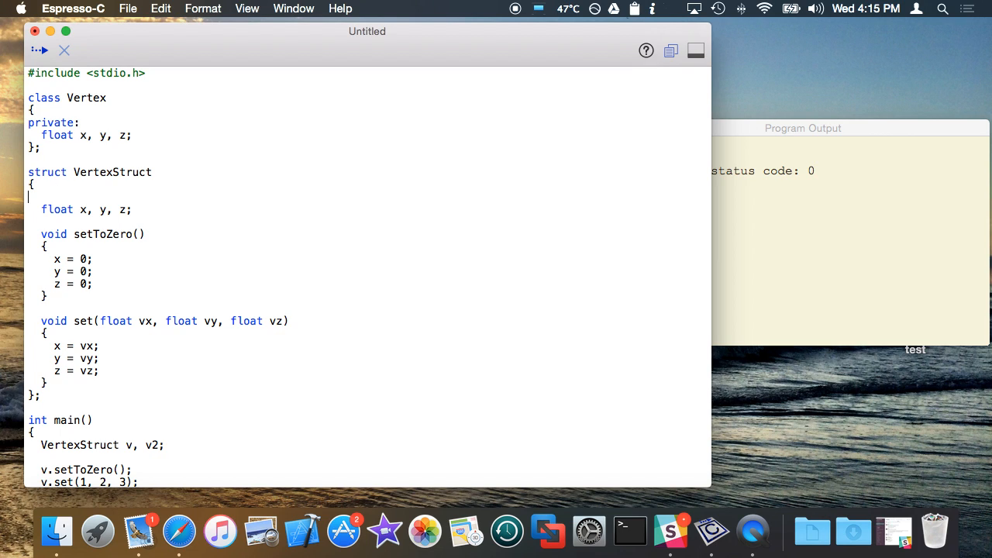
pyautogui.write('publi')
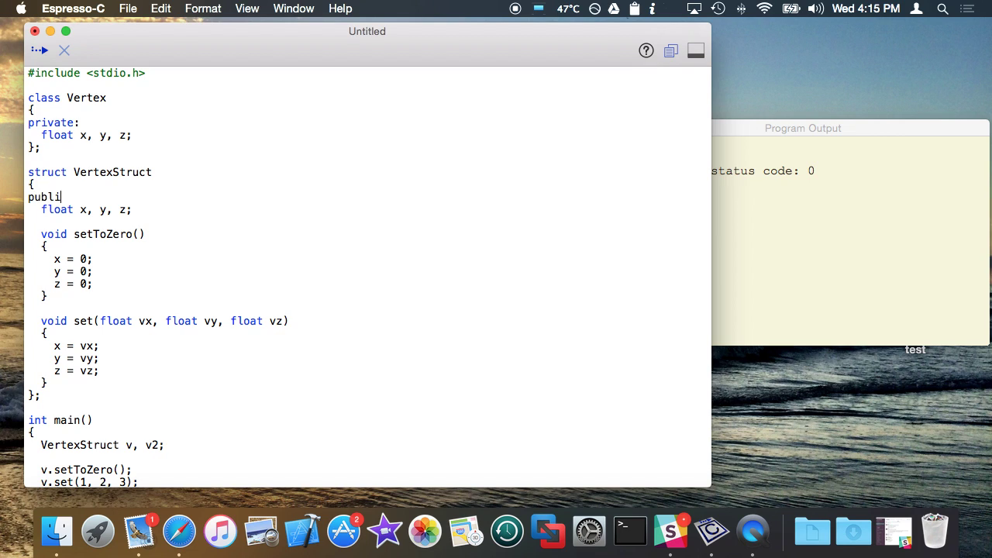
pyautogui.write('c:')
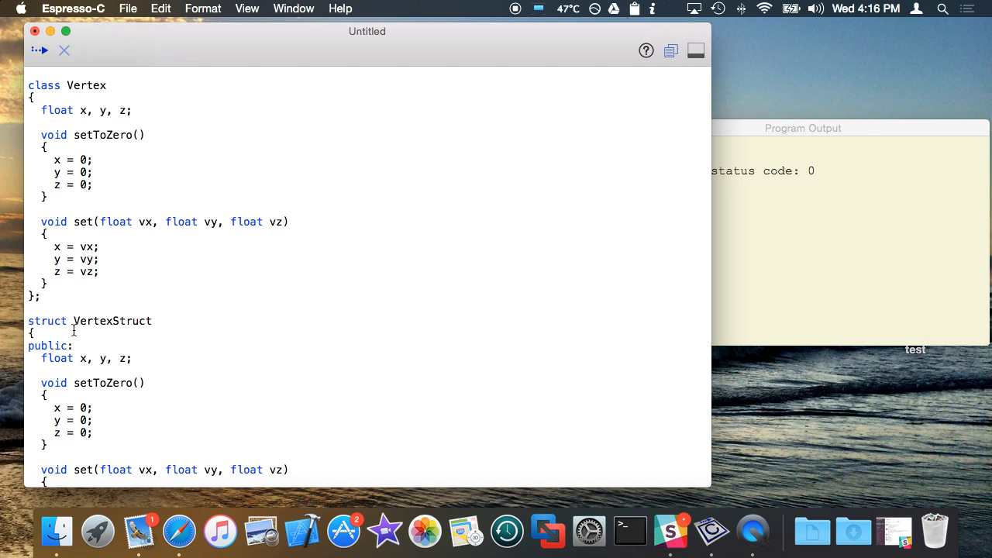
# Run with Vertex v, v2 in main and review the private setToZero and set errors
pyautogui.scroll(-3)
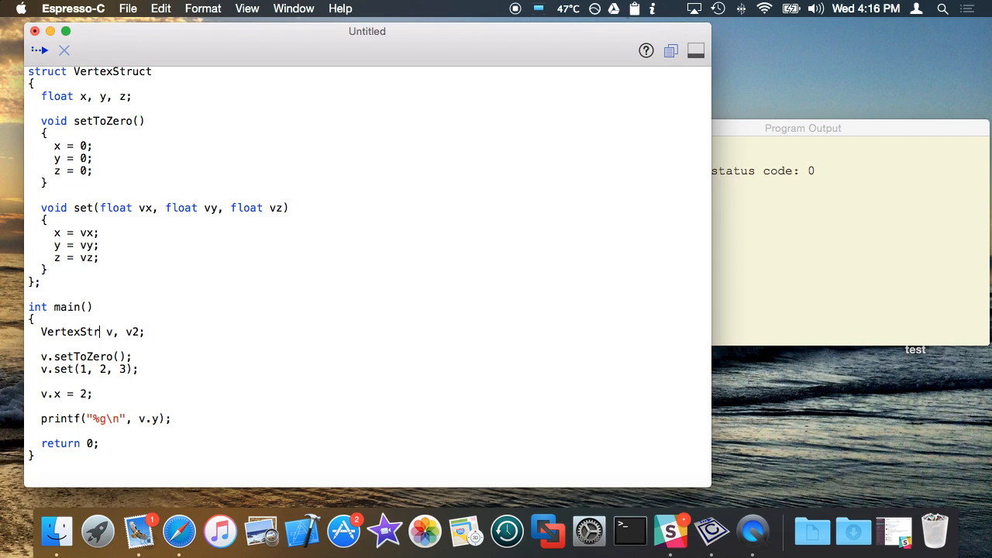
pyautogui.click(39, 49)
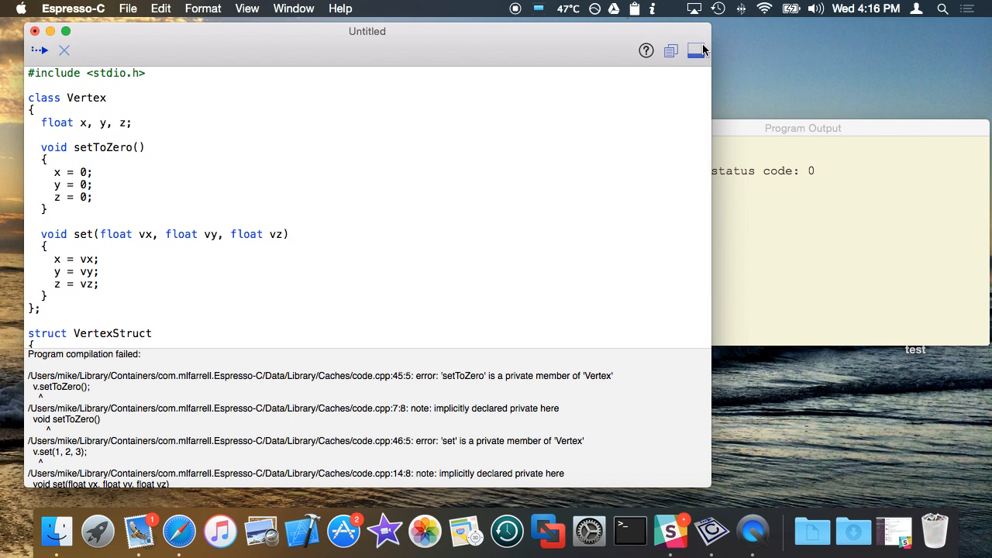
pyautogui.scroll(-3)
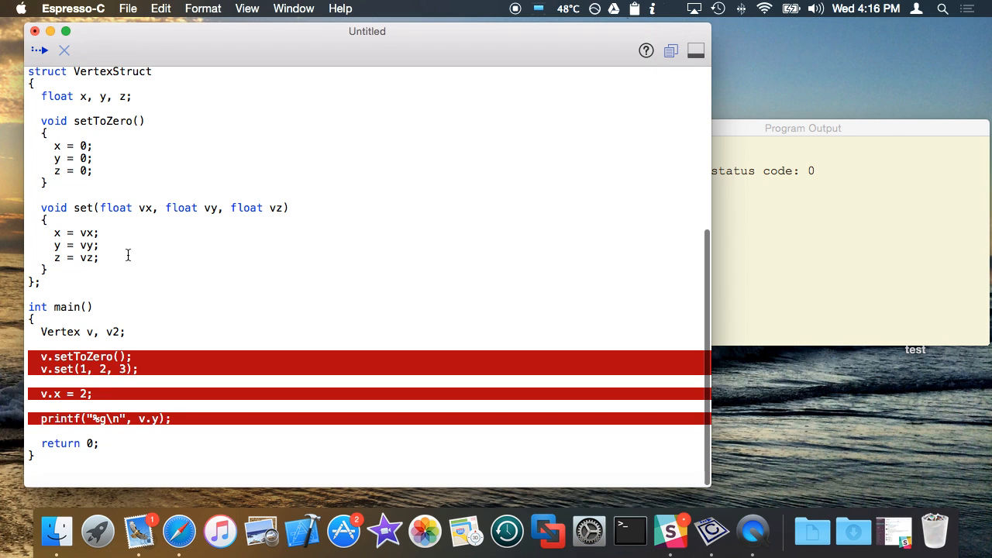
pyautogui.scroll(3)
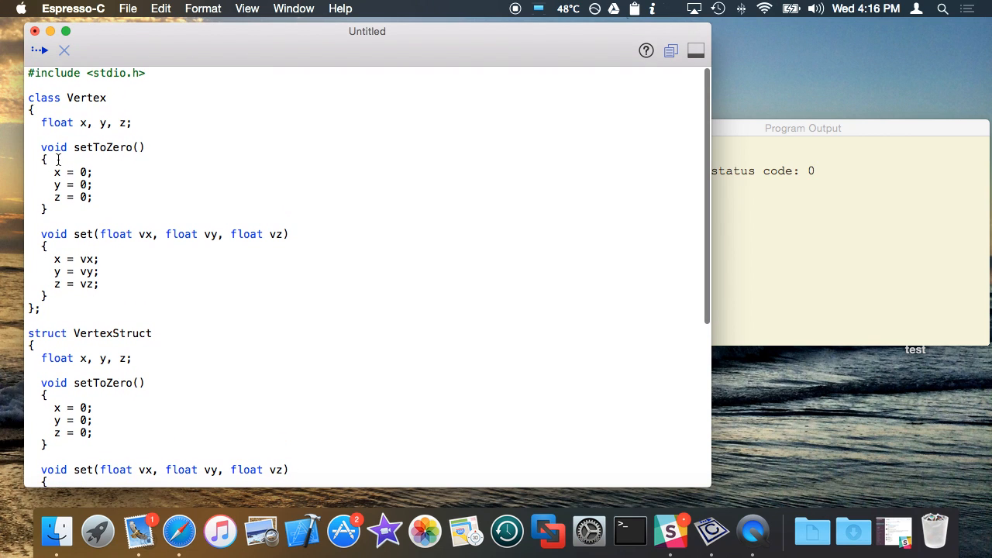
pyautogui.moveTo(55, 172); pyautogui.dragTo(91, 196)
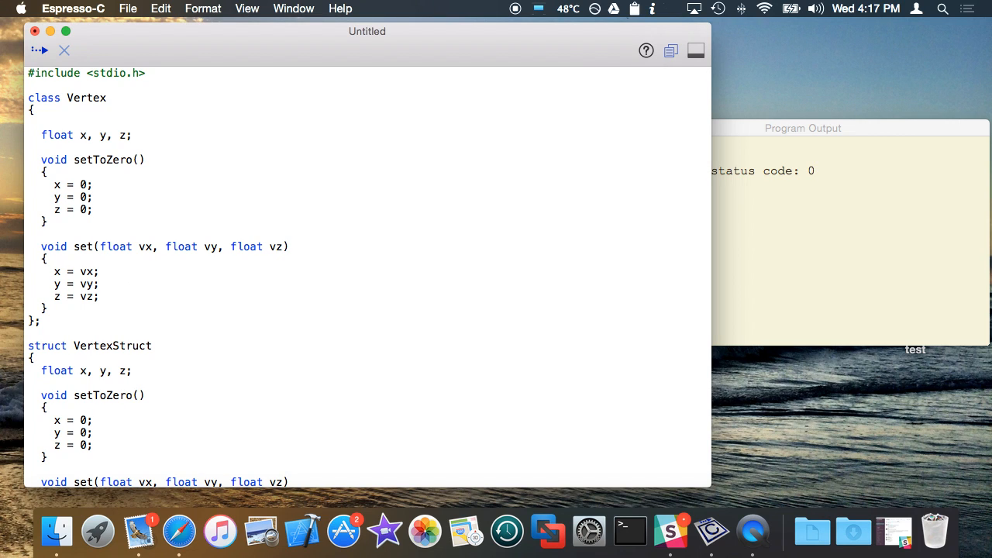
pyautogui.write('private:')
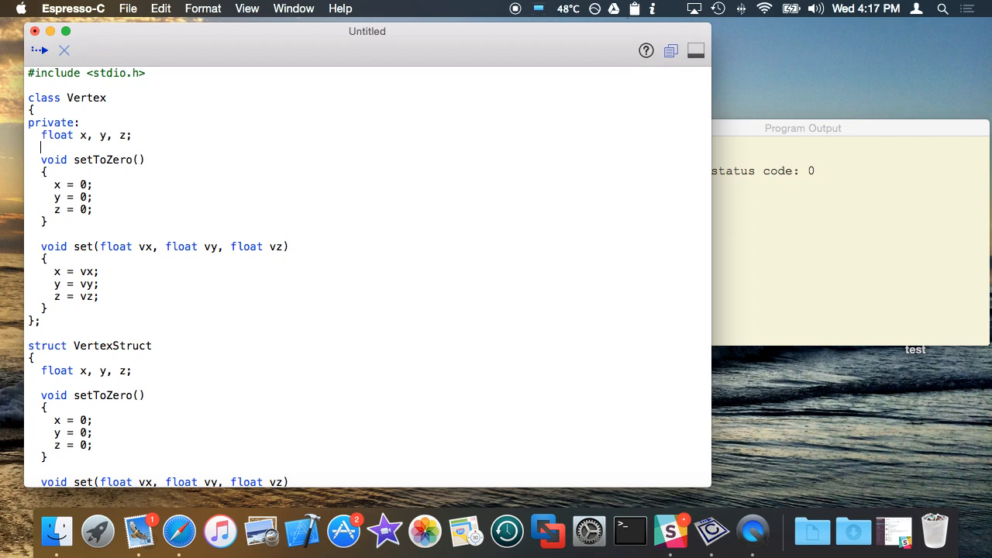
pyautogui.write('pr')
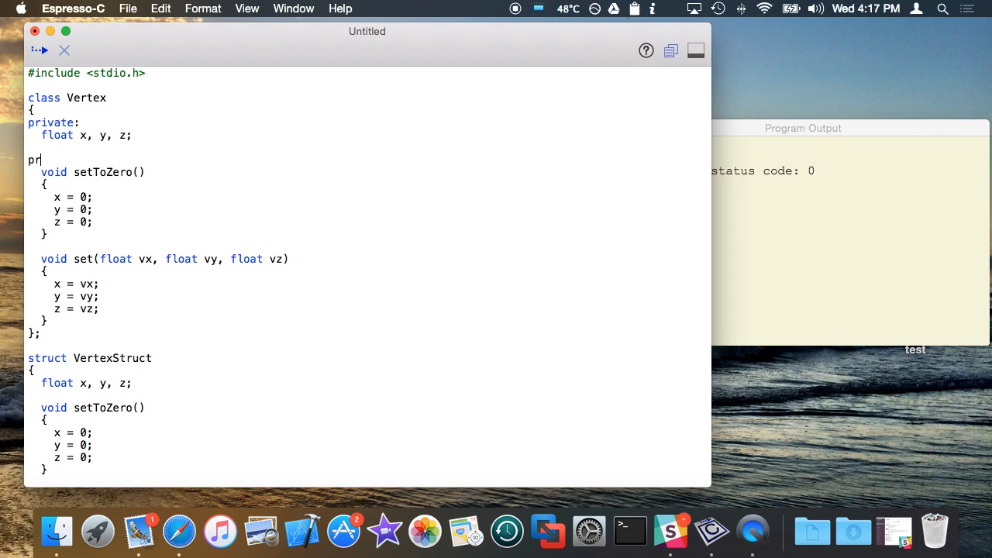
pyautogui.write('ic:')
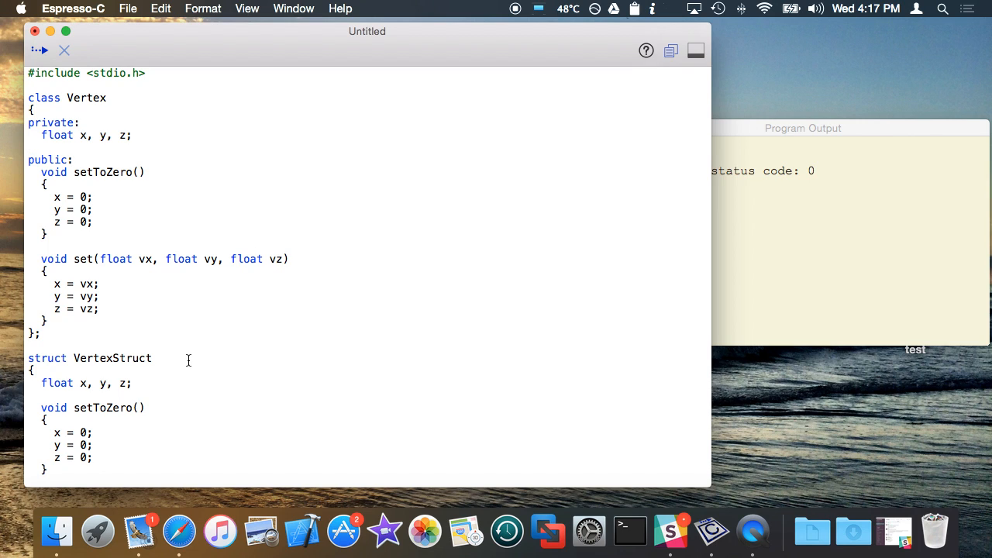
pyautogui.doubleClick(50, 123)
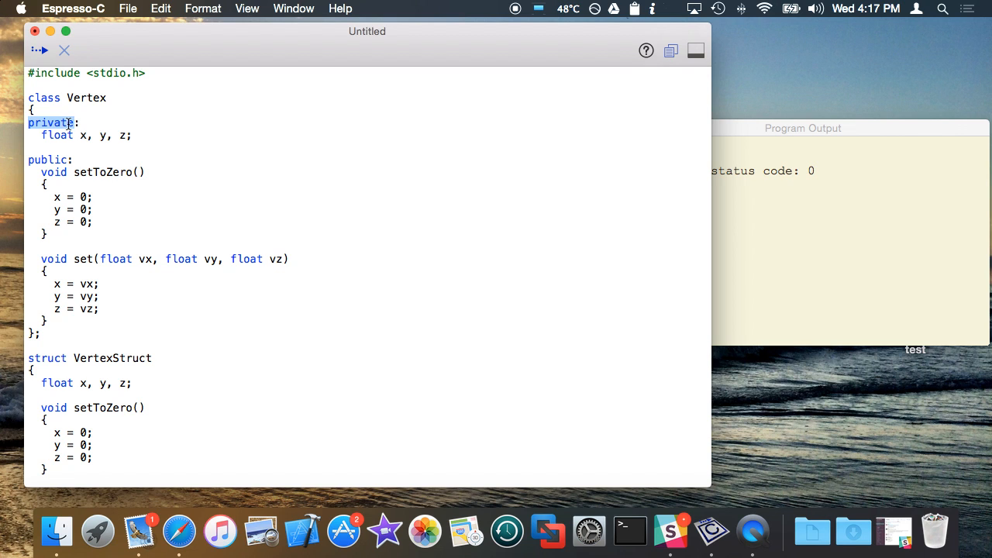
pyautogui.scroll(-3)
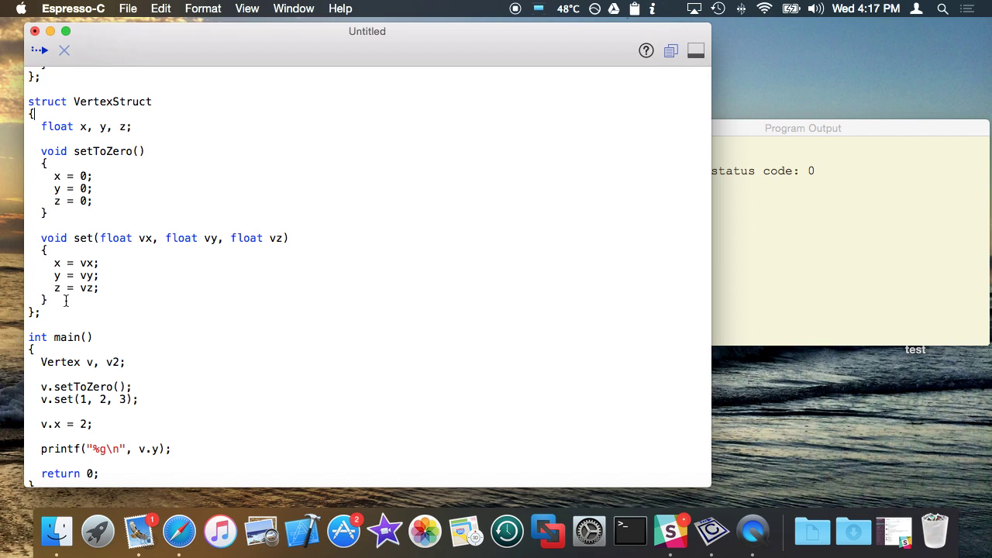
pyautogui.doubleClick(101, 151)
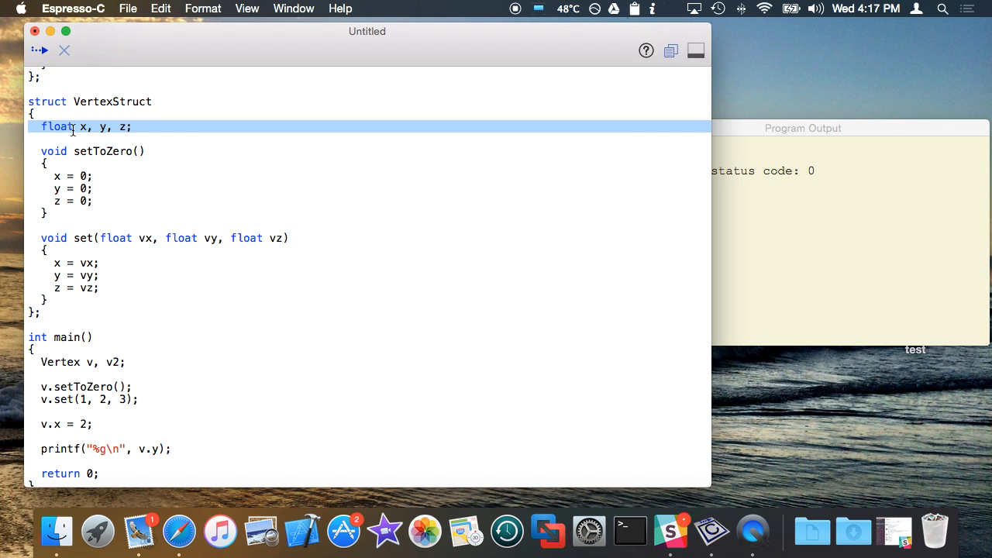
pyautogui.scroll(3)
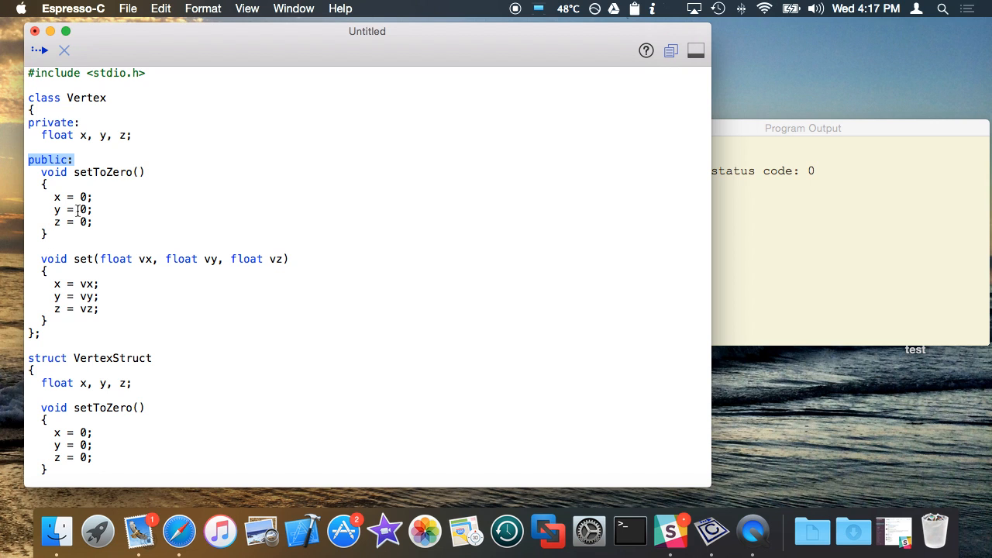
pyautogui.scroll(-3)
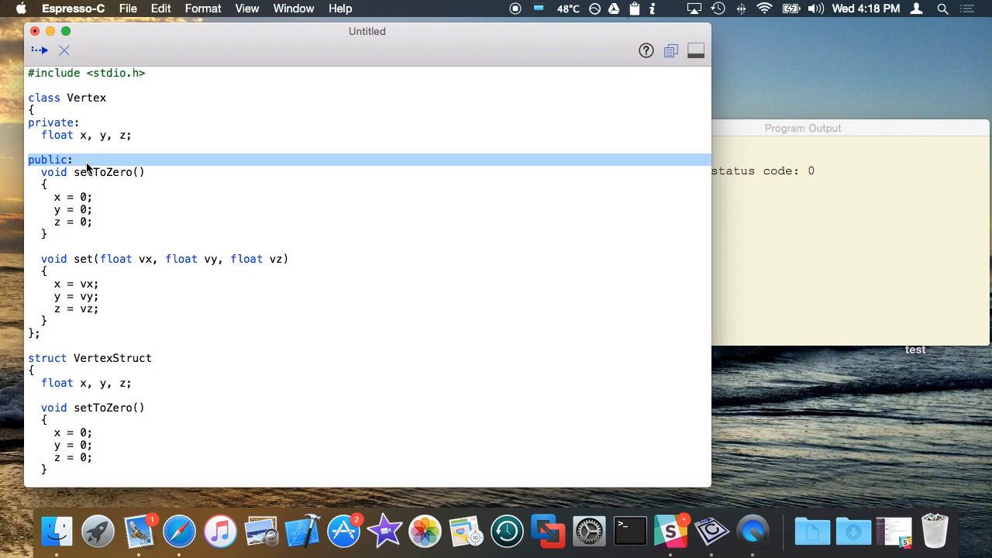
pyautogui.scroll(-3)
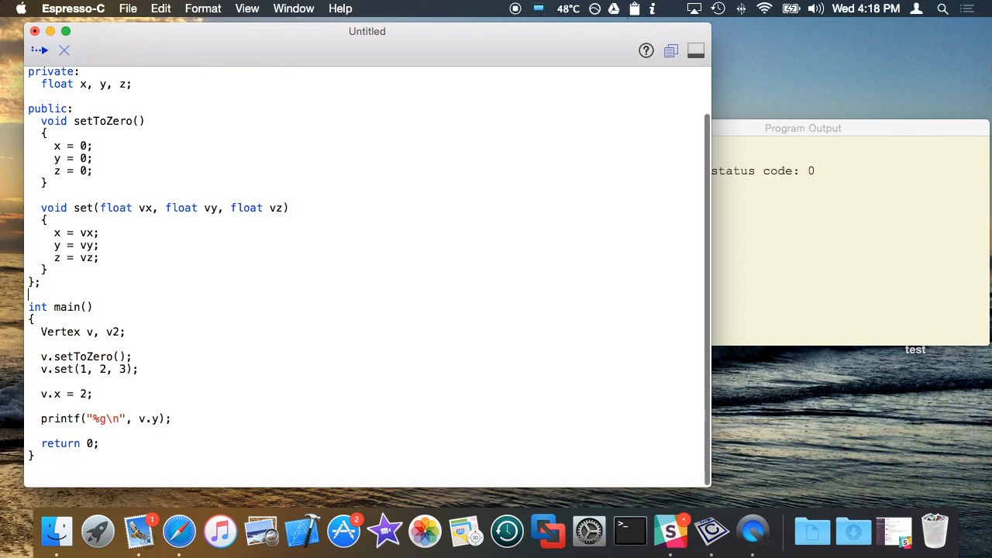
# Run to get the private v.y error, then open blank lines inside class Vertex
pyautogui.click(40, 50)
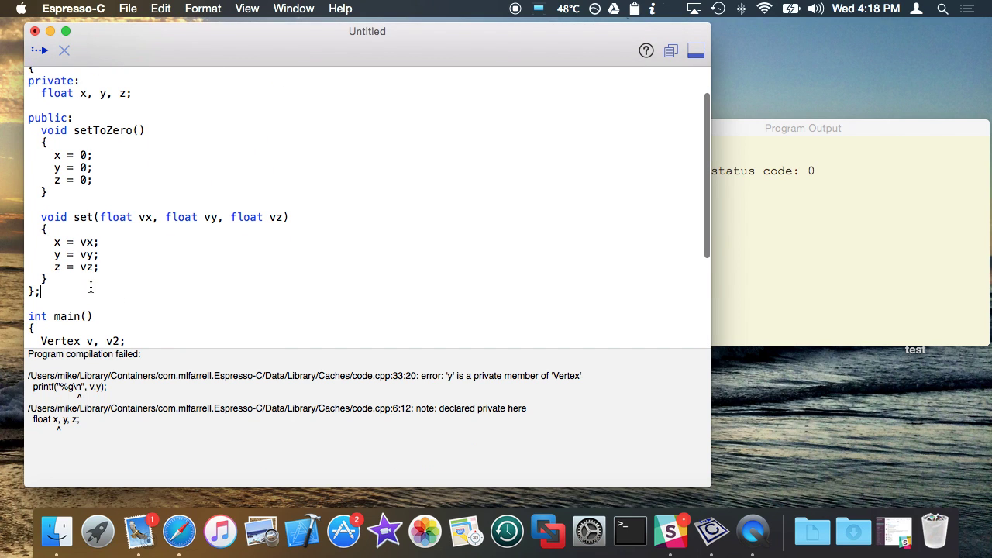
pyautogui.moveTo(87, 282)
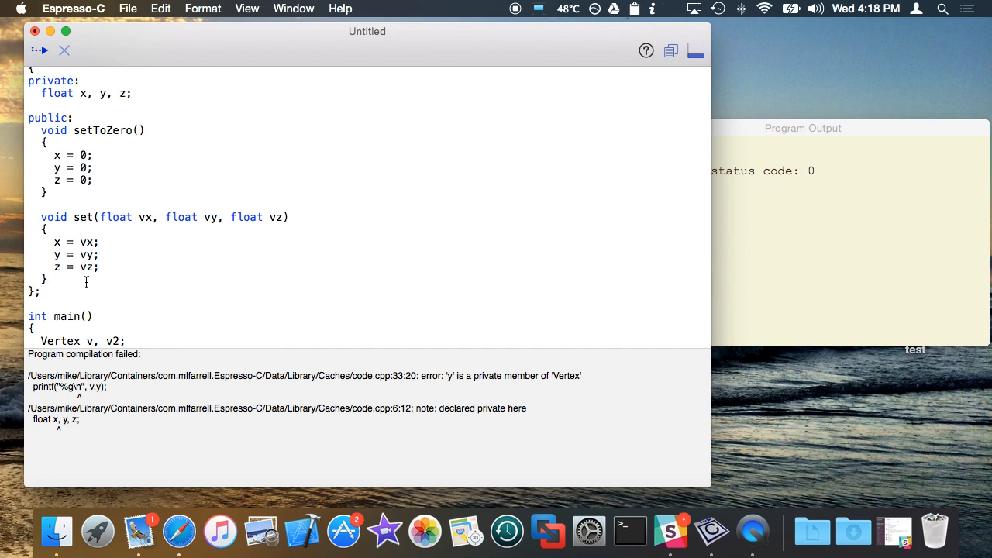
pyautogui.doubleClick(83, 217)
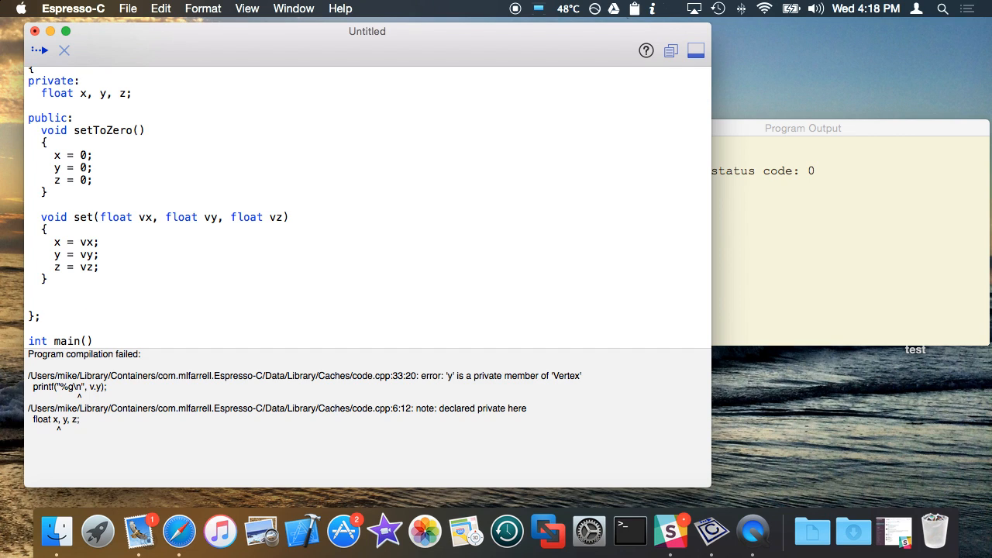
# Write float getY() returning y in Vertex's public section
pyautogui.write('float getY)')
pyautogui.write('}')
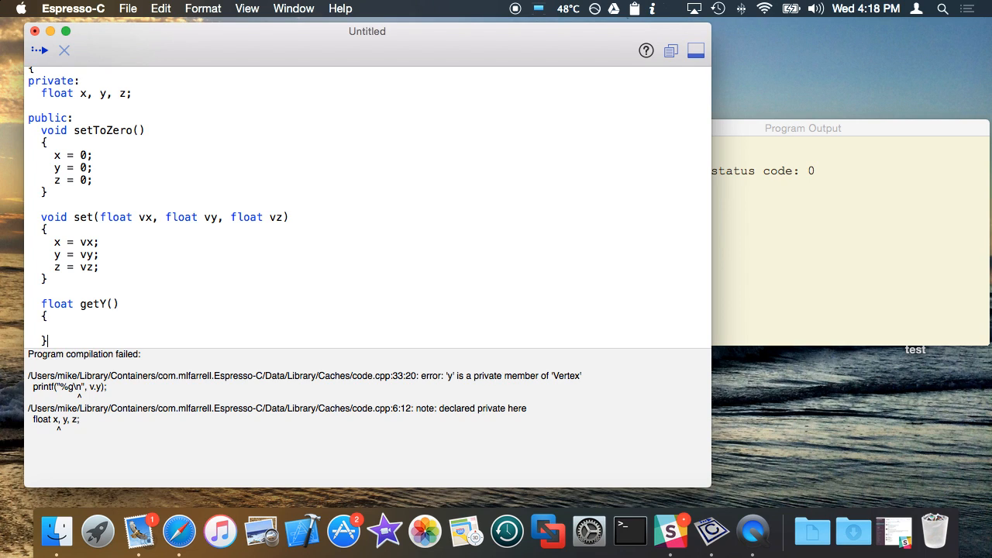
pyautogui.write('return y;')
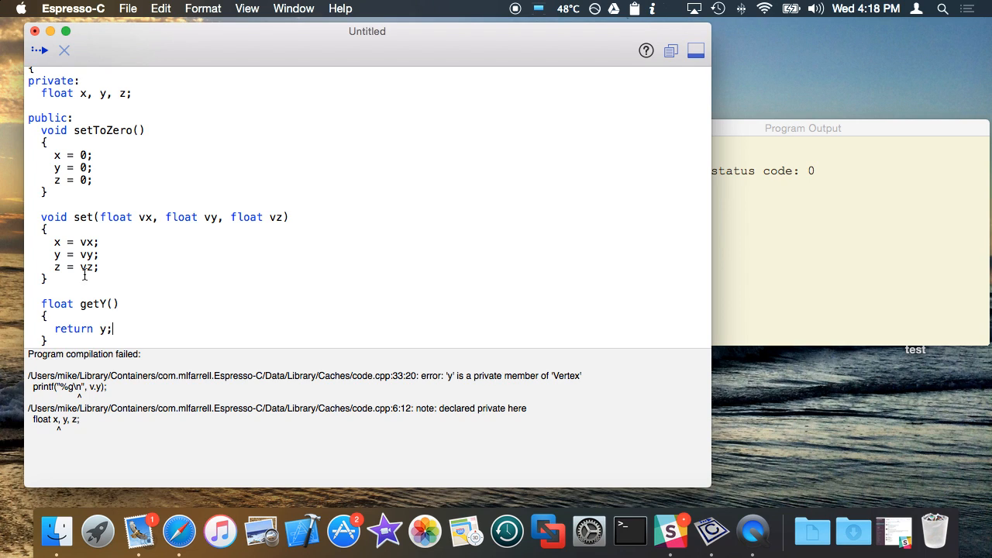
pyautogui.scroll(-3)
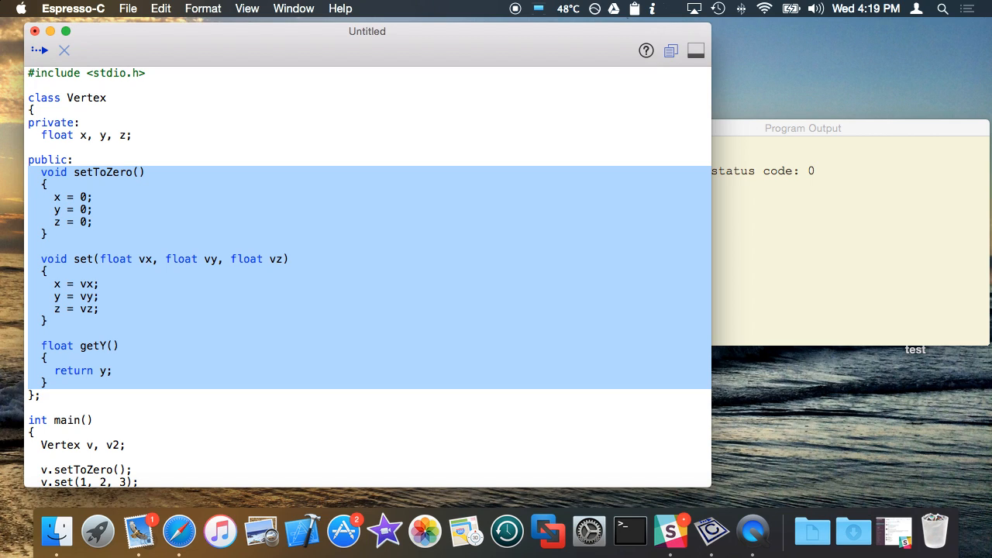
pyautogui.moveTo(251, 327)
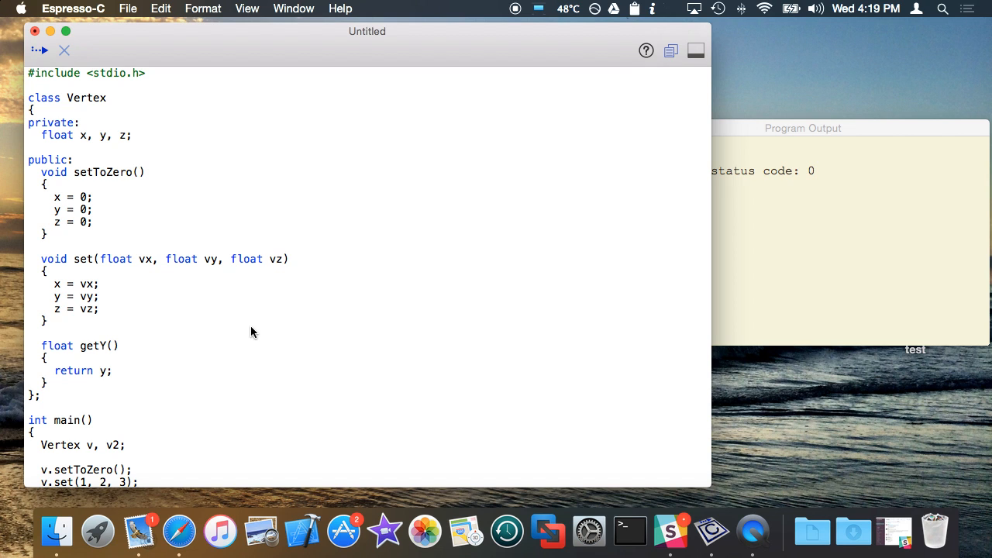
# Highlight the getY method, the public label and the setToZero body for review
pyautogui.moveTo(47, 321); pyautogui.dragTo(47, 383)
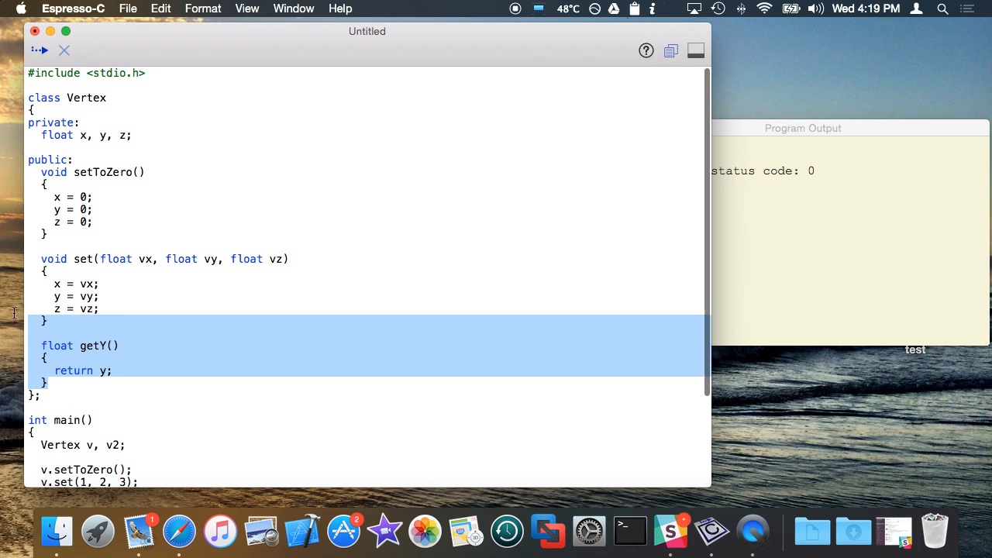
pyautogui.click(77, 160)
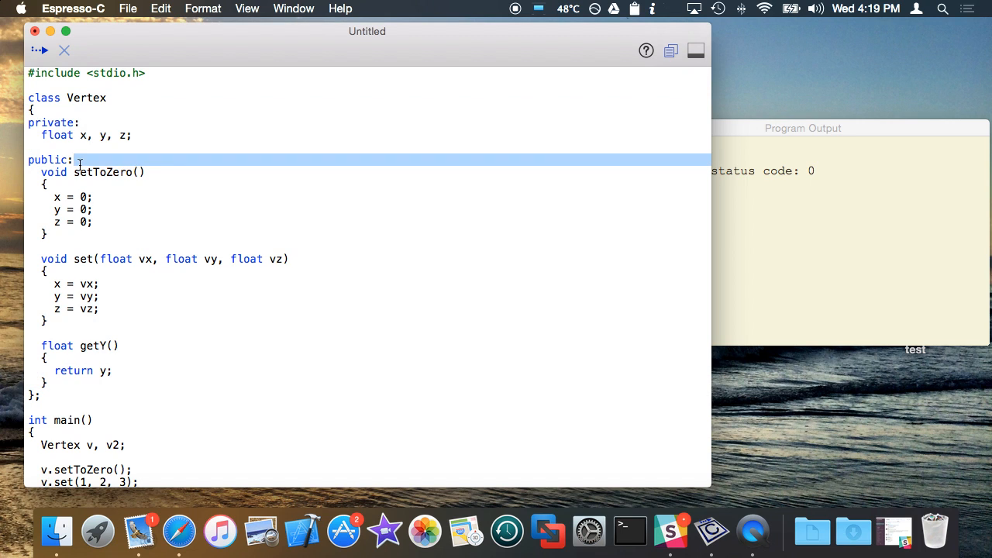
pyautogui.moveTo(81, 159); pyautogui.dragTo(101, 259)
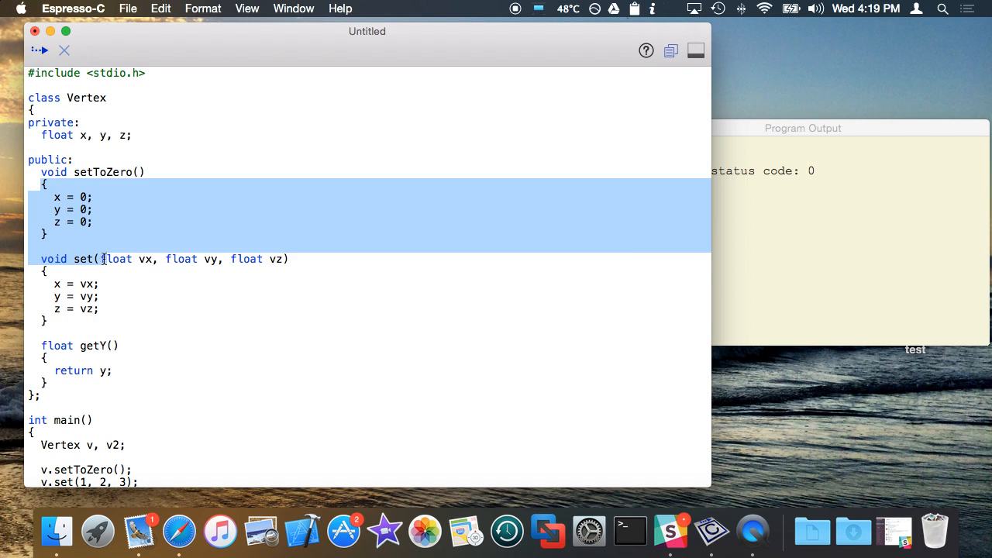
pyautogui.click(48, 357)
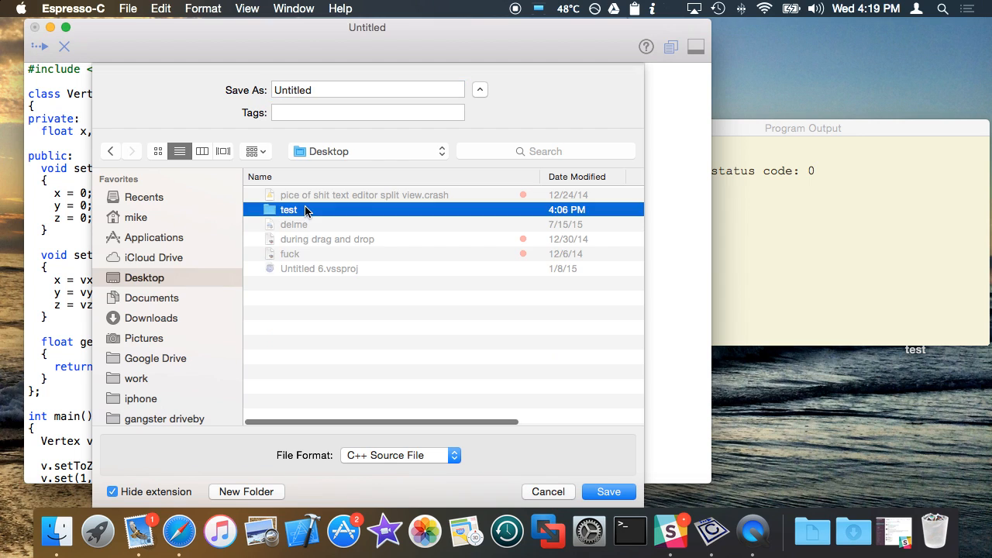
# Save the program as main in the code folder
pyautogui.doubleClick(286, 209)
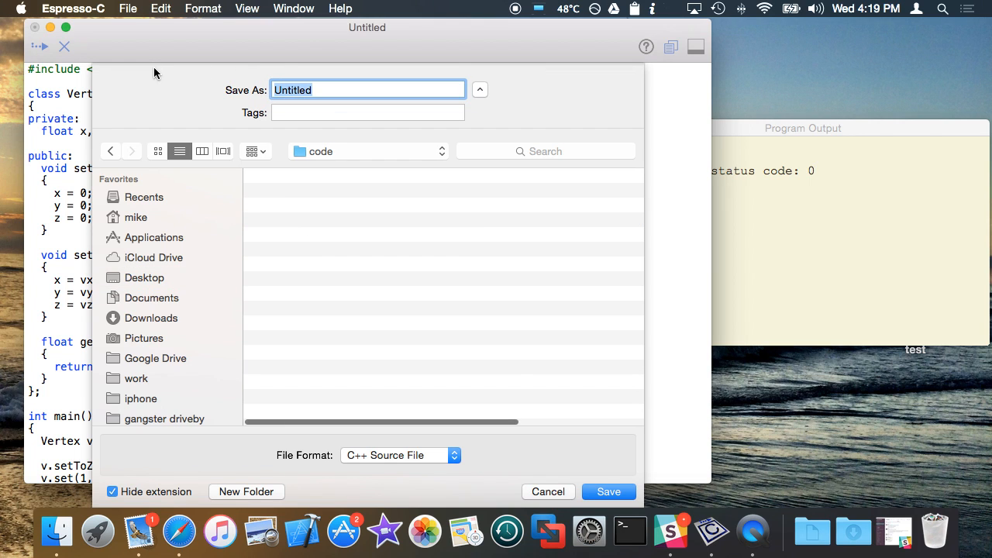
pyautogui.write('main')
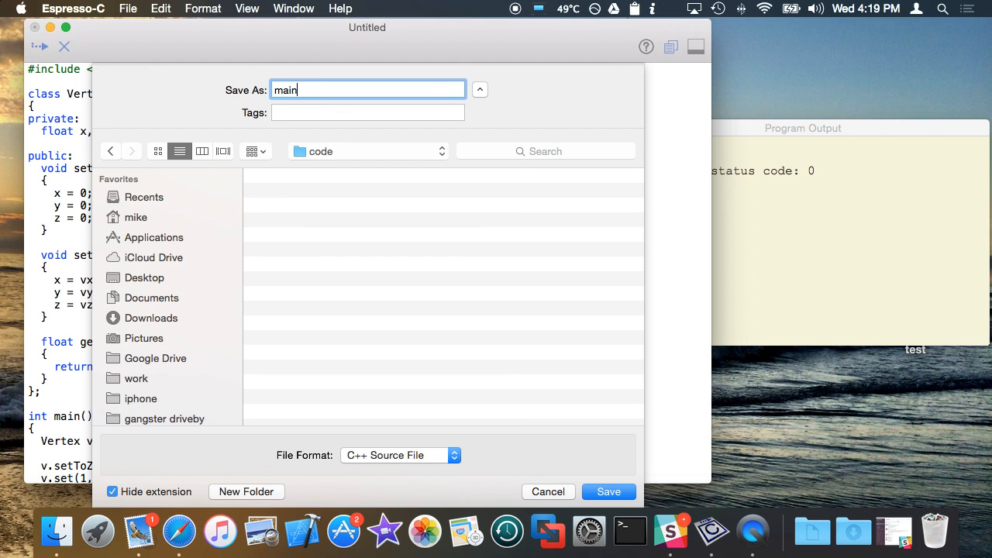
pyautogui.click(608, 492)
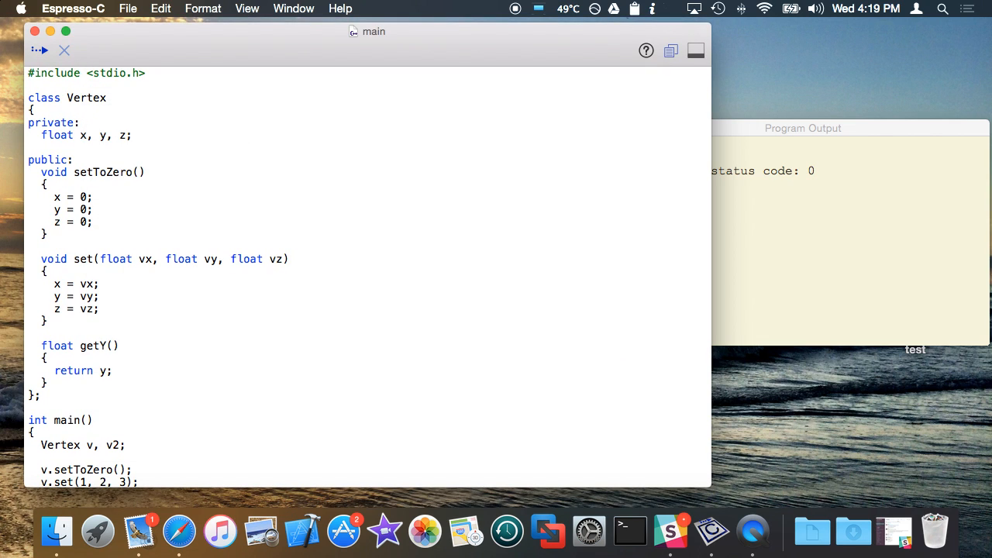
# Enable Build & Combine All Open Files from the Espresso-C menu
pyautogui.click(74, 8)
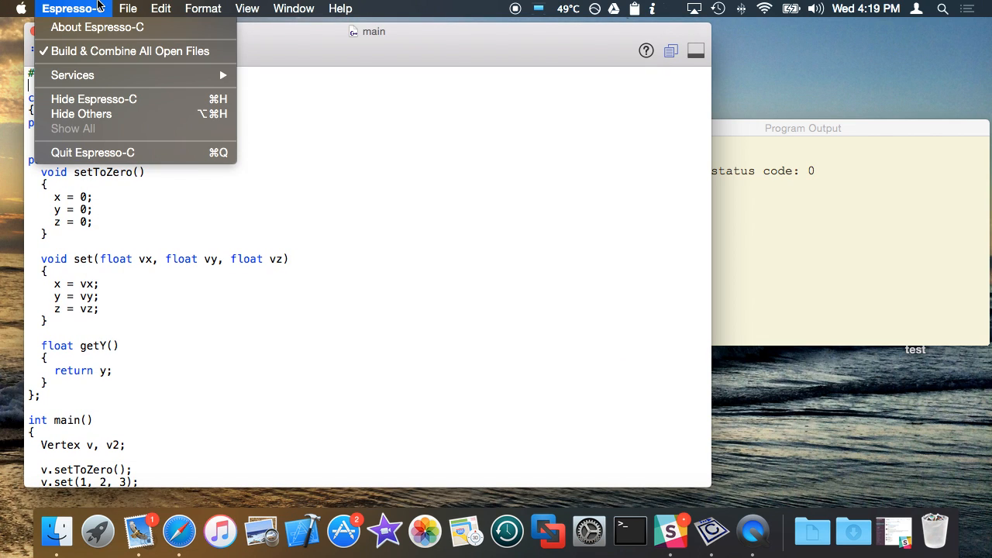
pyautogui.moveTo(139, 52)
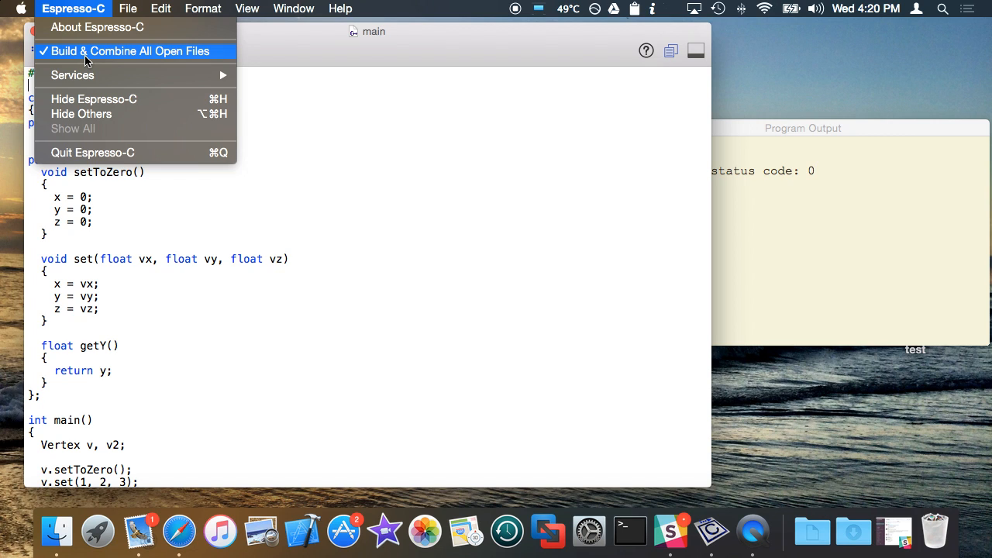
pyautogui.click(140, 49)
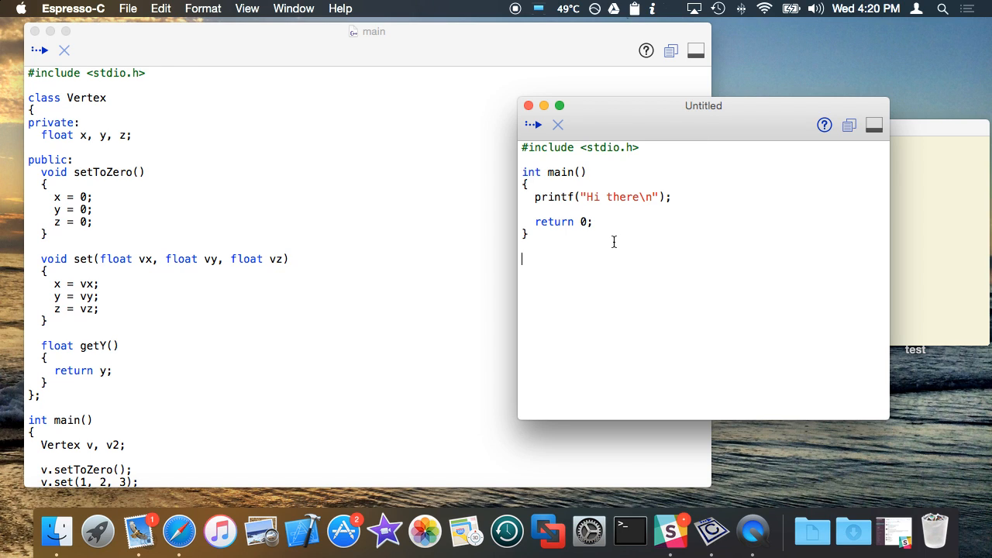
# Clear the new document and save it as an empty header file named vertex
pyautogui.press('cmd+a')
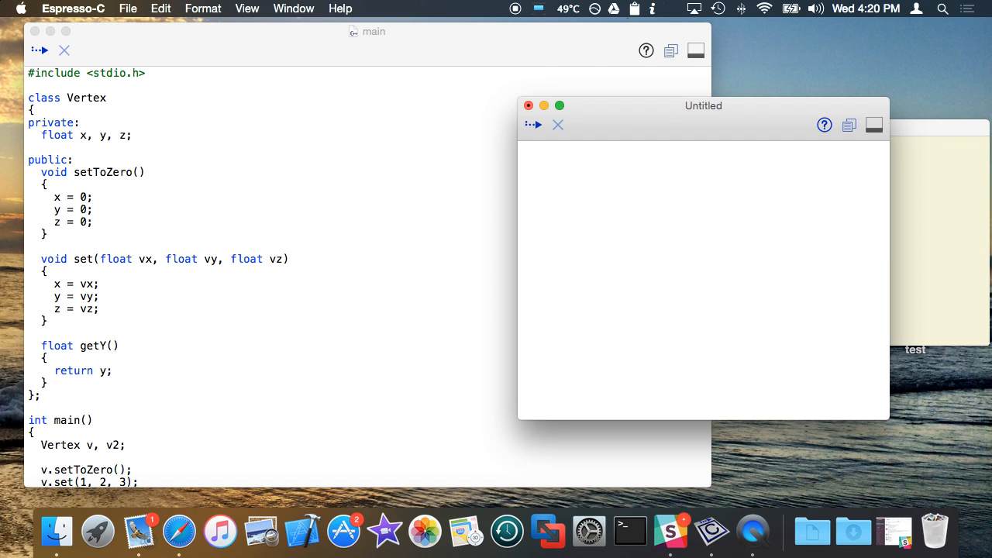
pyautogui.press('cmd+s')
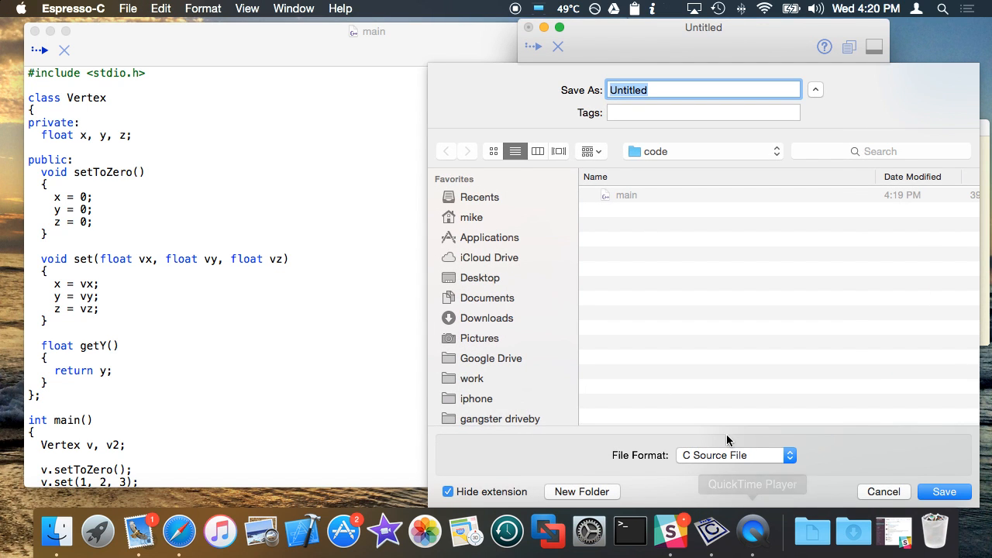
pyautogui.click(735, 455)
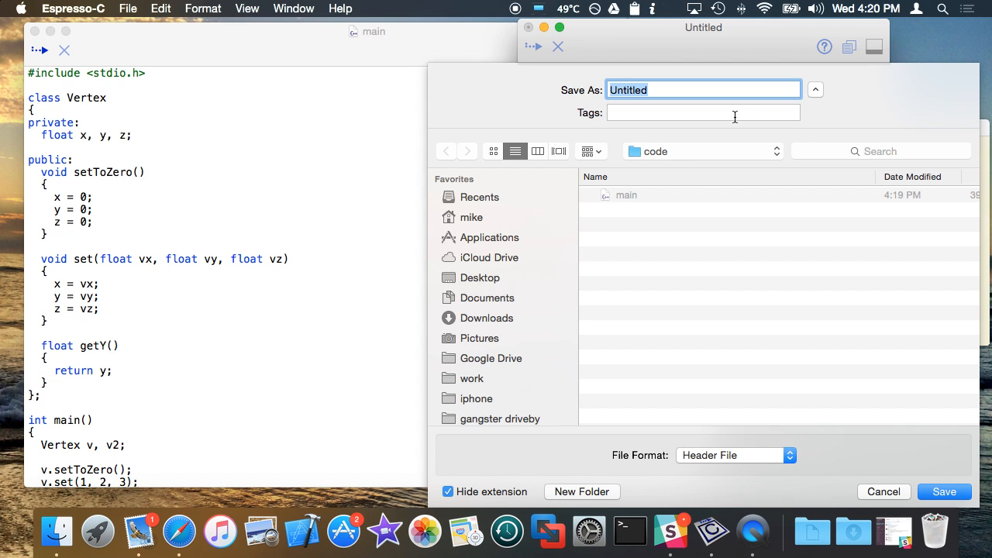
pyautogui.click(947, 491)
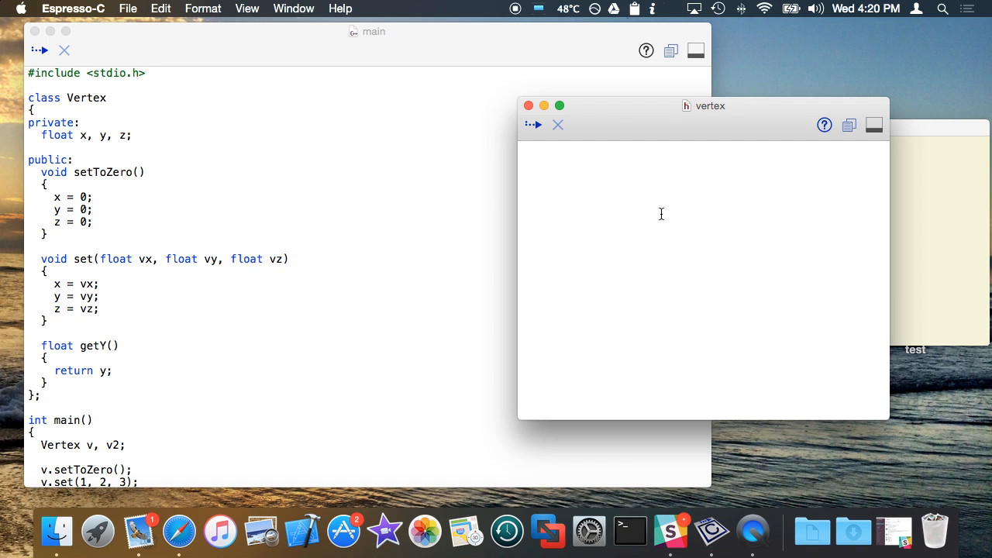
pyautogui.moveTo(572, 248)
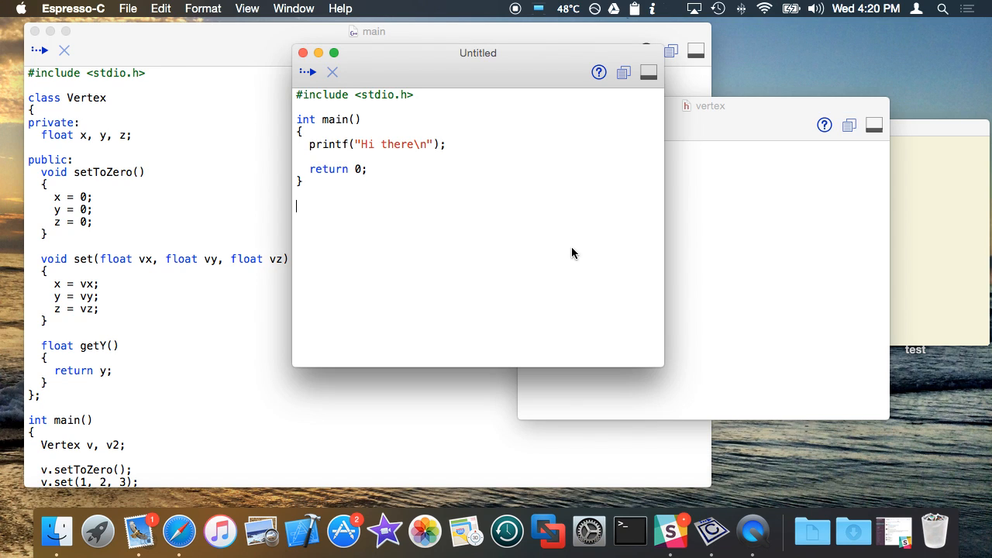
pyautogui.click(110, 8)
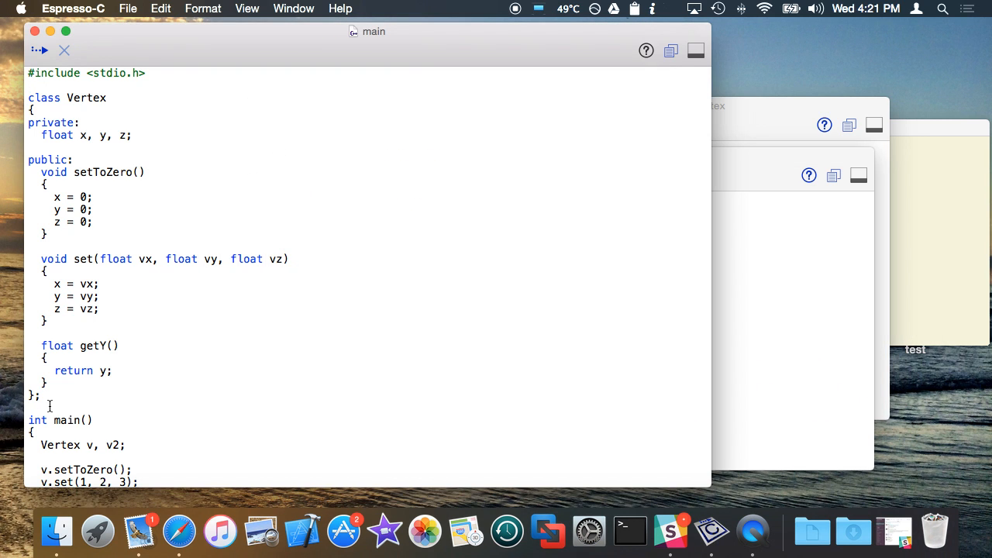
# Move class Vertex into vertex.h as semicolon declarations under a '//Definition of' comment
pyautogui.moveTo(28, 97); pyautogui.dragTo(40, 395)
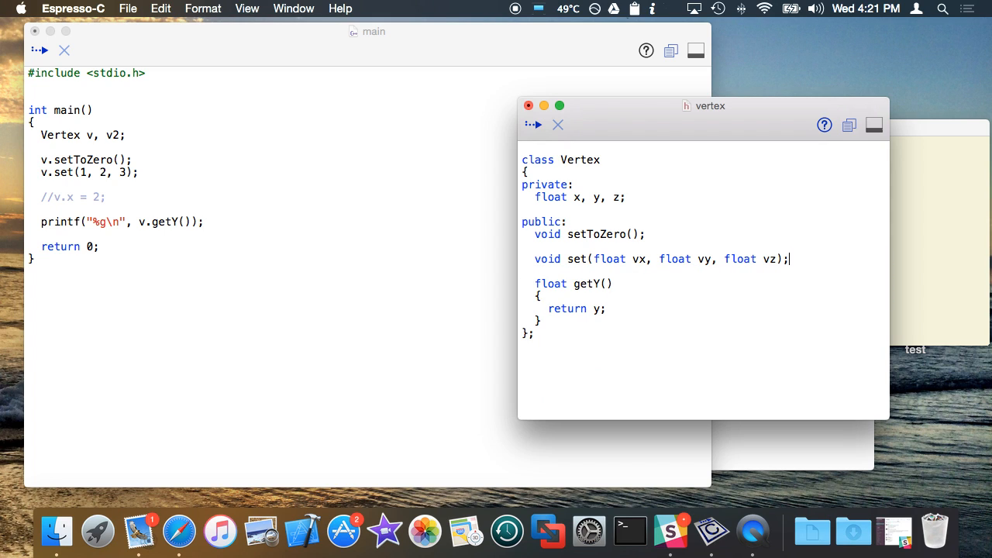
pyautogui.write(';')
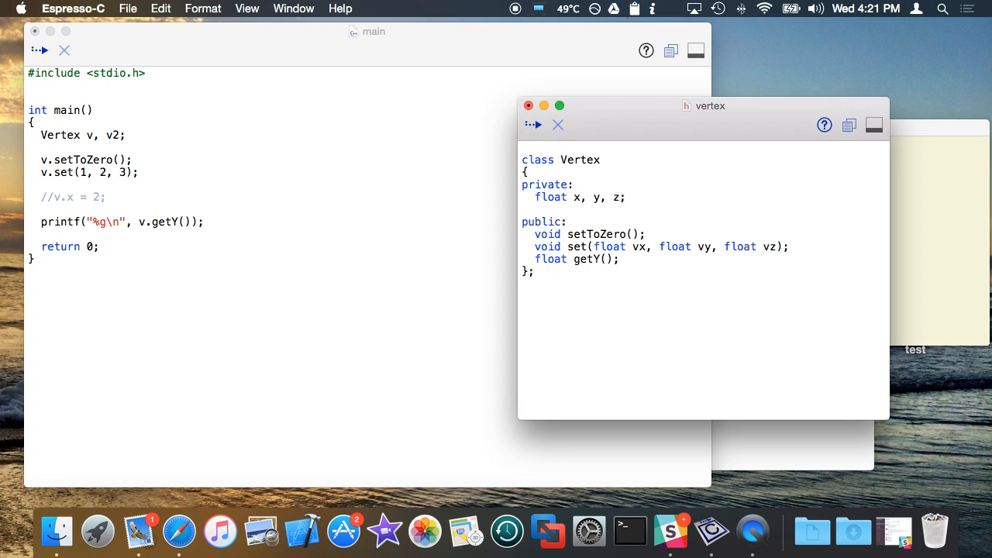
pyautogui.click(646, 233)
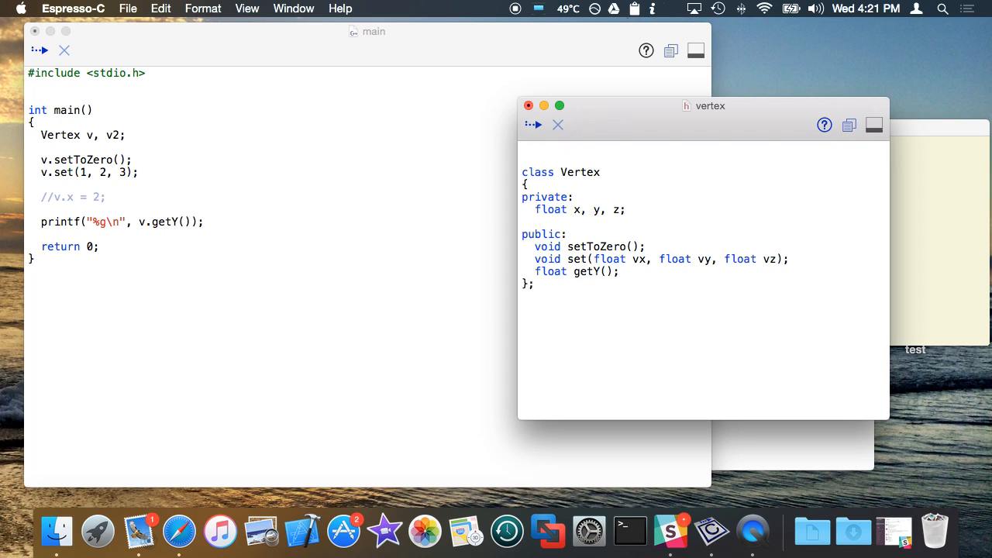
pyautogui.write('//Defini')
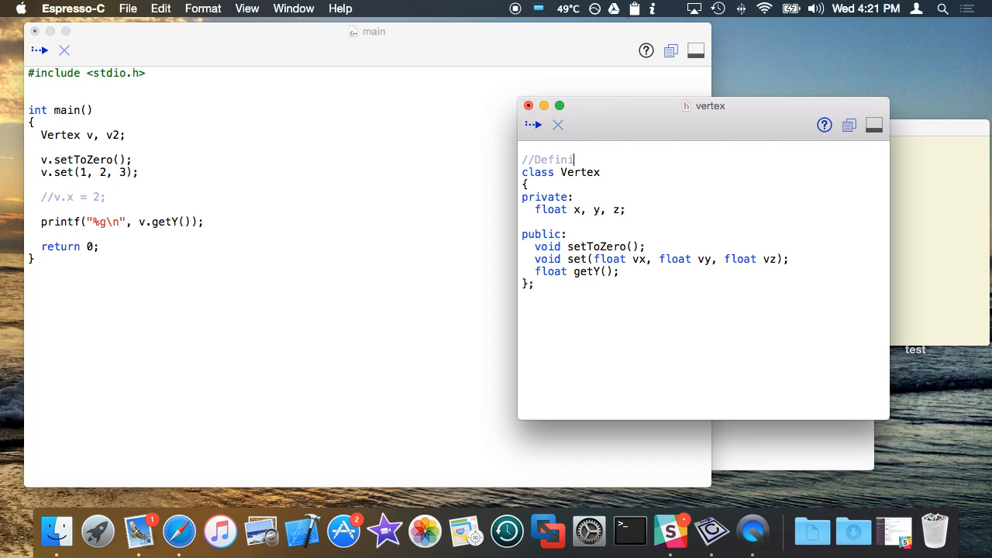
pyautogui.write('tion o f')
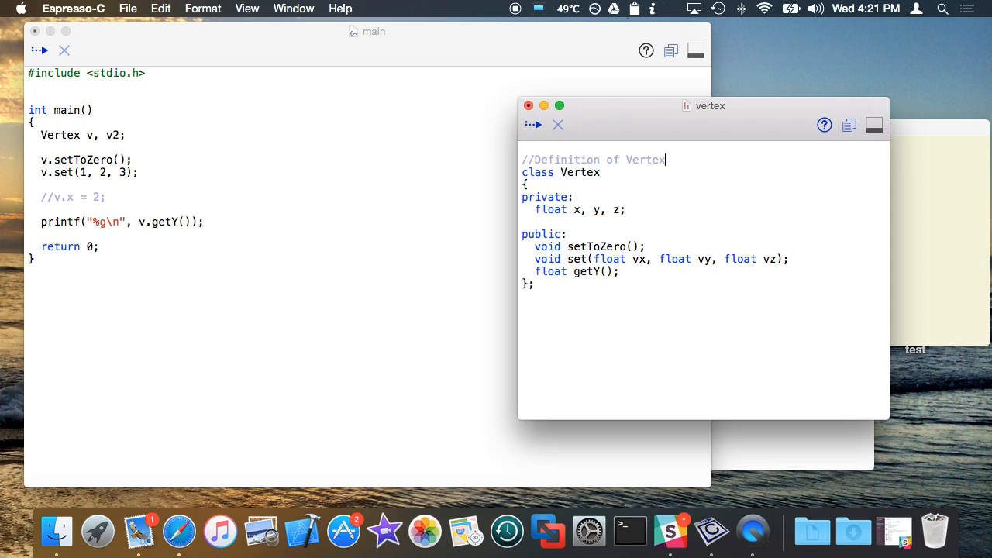
pyautogui.click(522, 308)
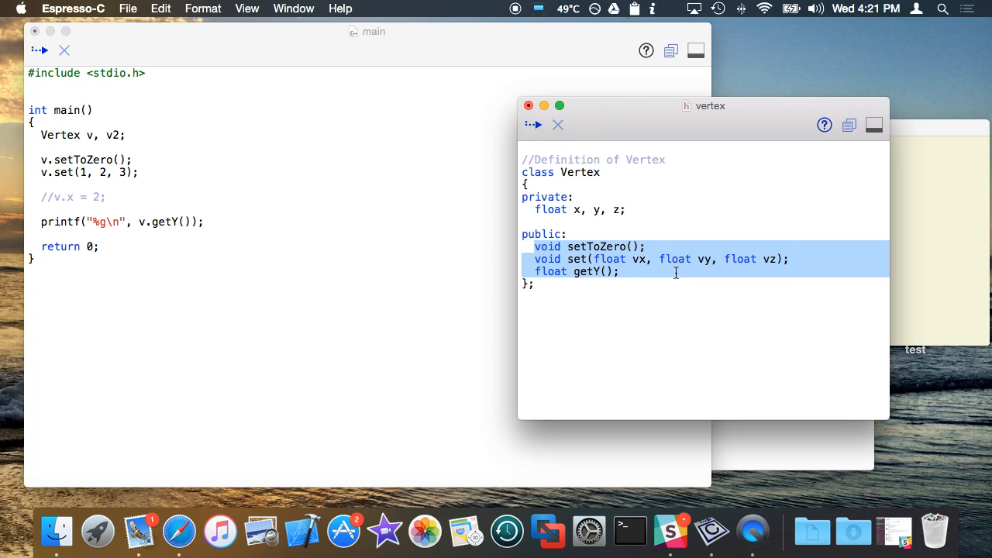
pyautogui.click(592, 325)
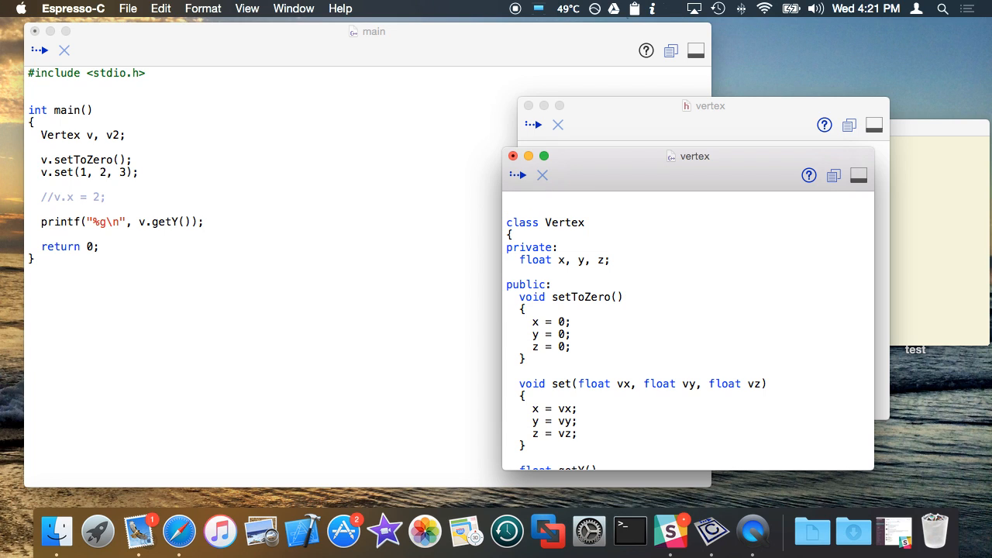
# Add #include "vertex.h" at the top of vertex.cpp and drop the class wrapper
pyautogui.write('#include "')
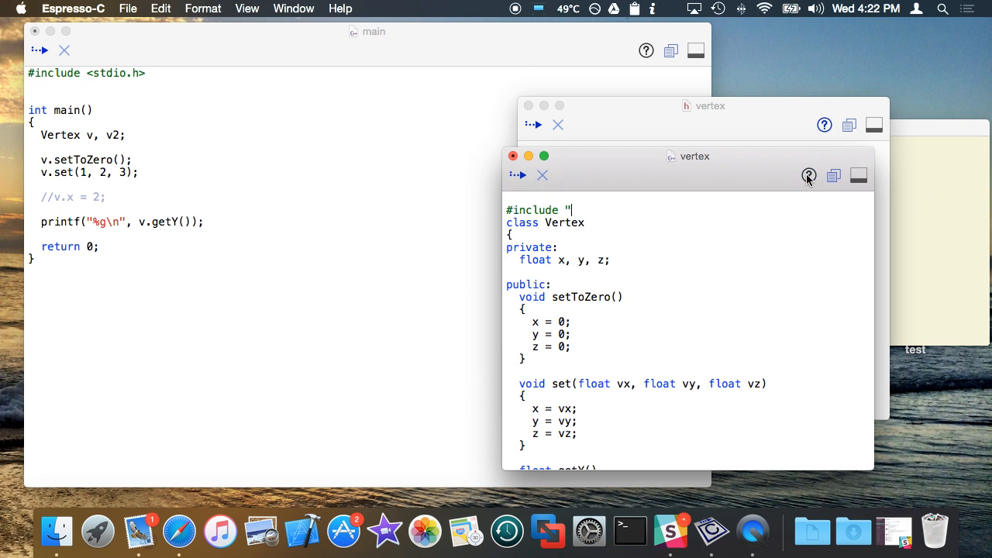
pyautogui.write('vertex.h"')
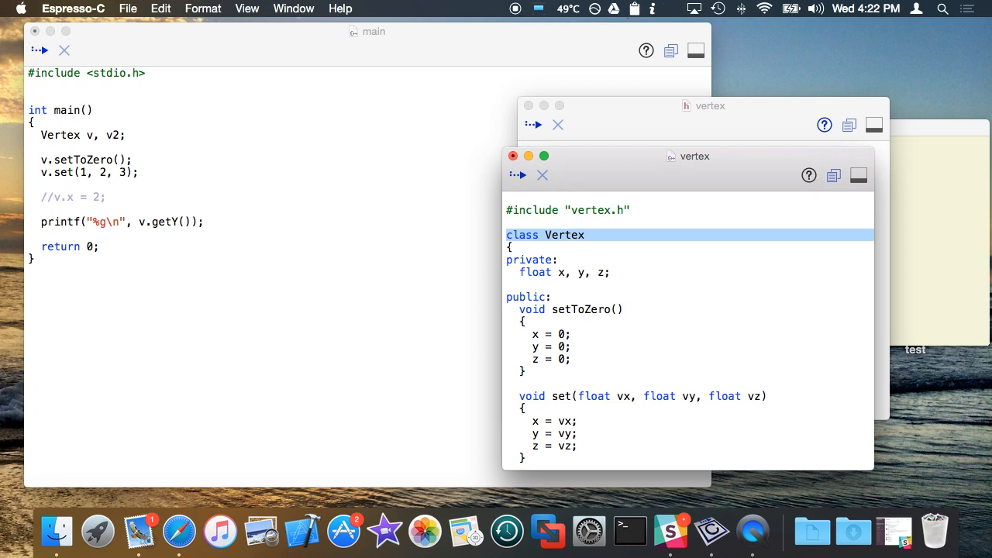
pyautogui.scroll(-3)
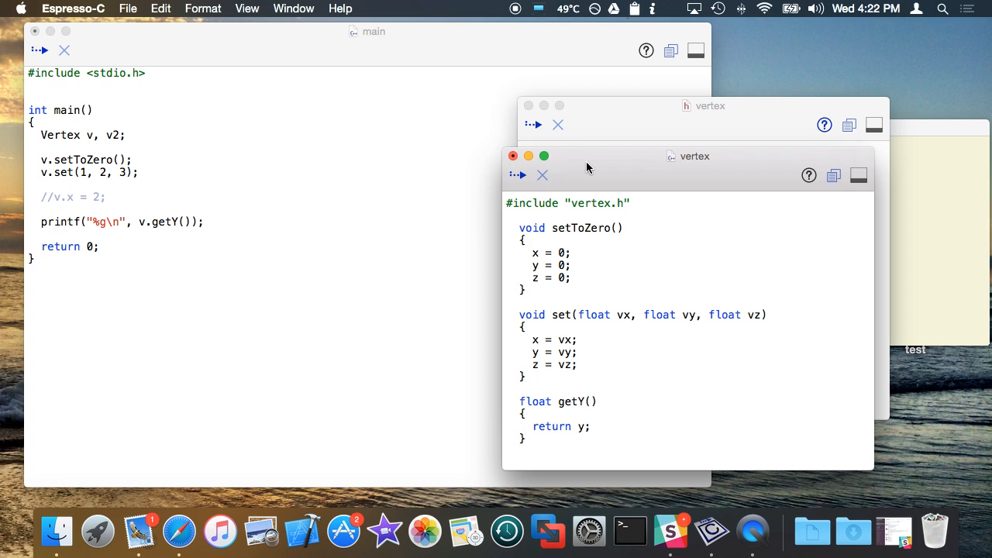
pyautogui.moveTo(638, 103)
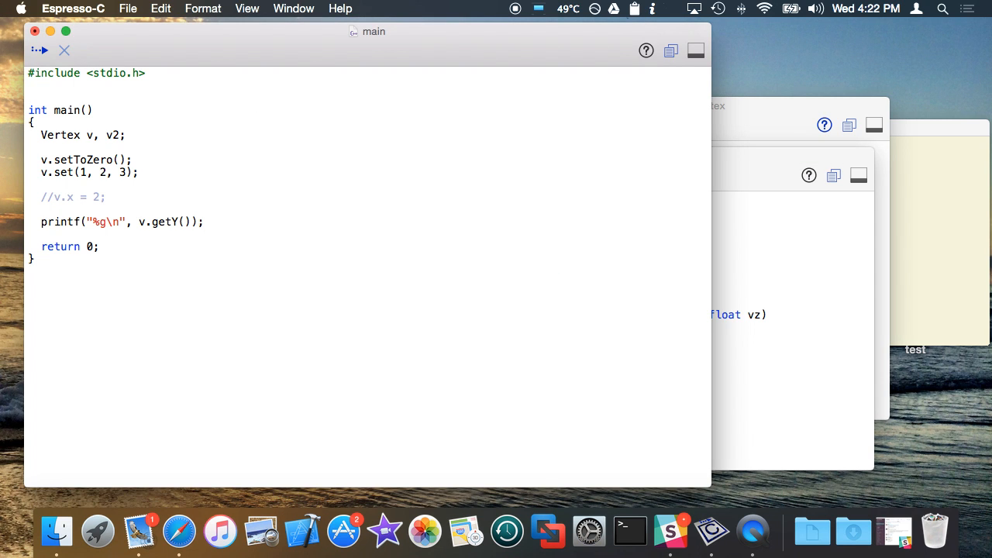
# Add #include "vertex.h" on the line below #include <stdio.h> in main
pyautogui.write('#include "')
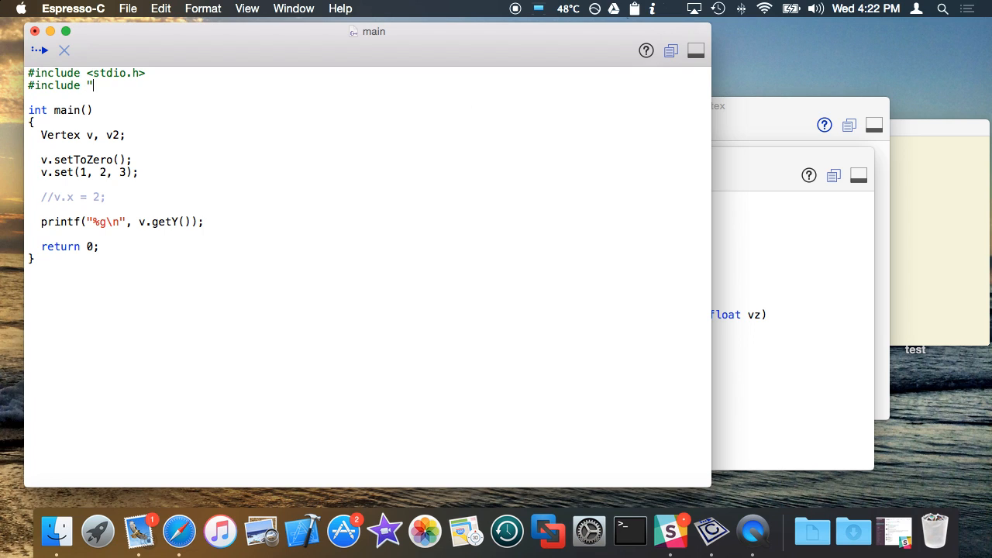
pyautogui.write('vertex.h"')
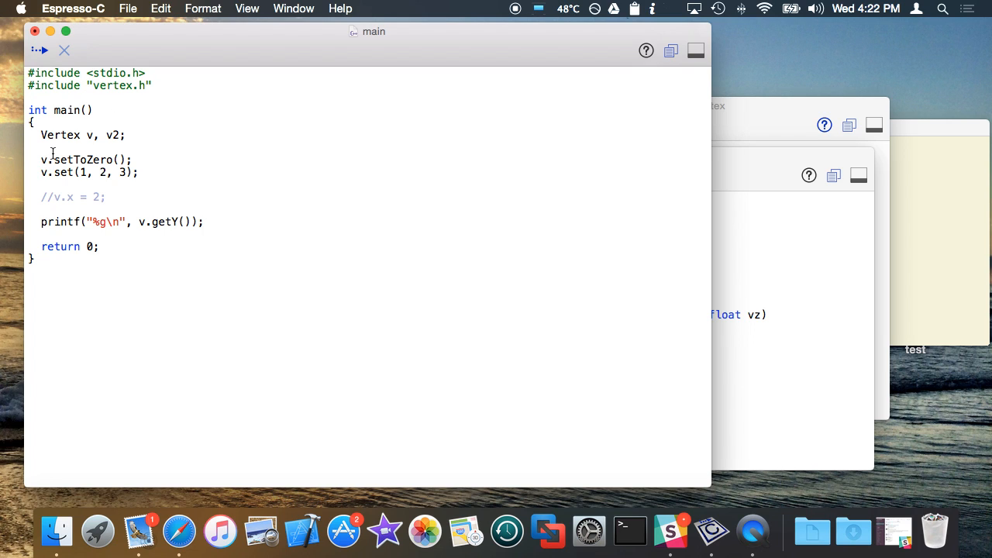
pyautogui.doubleClick(59, 135)
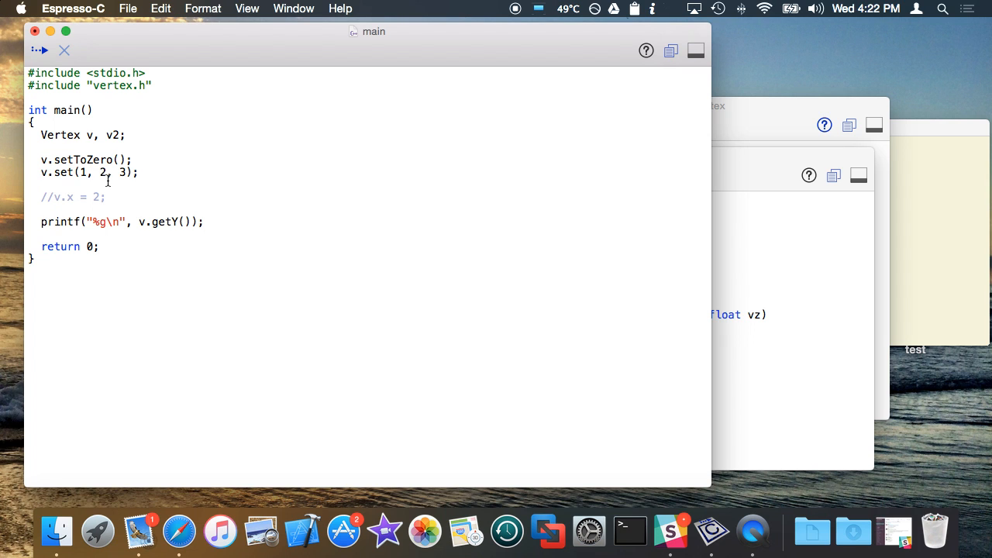
pyautogui.click(713, 106)
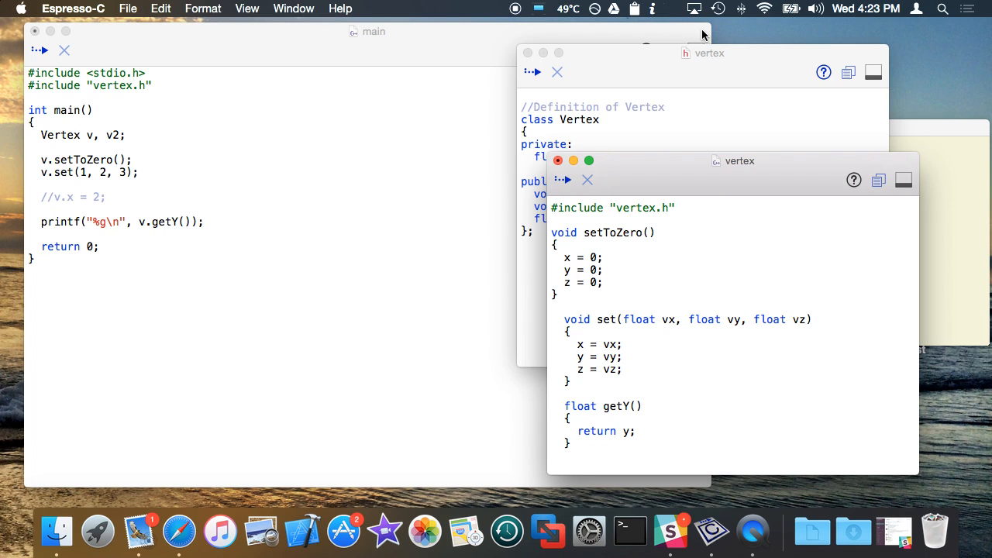
# Qualify setToZero in vertex.cpp as Vertex::setToZero()
pyautogui.write('Vertex::')
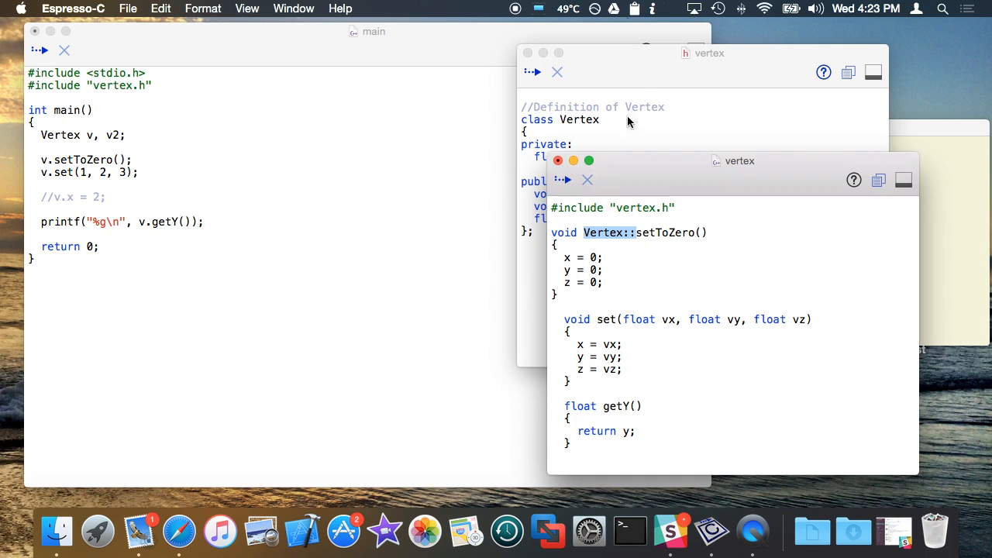
pyautogui.doubleClick(664, 233)
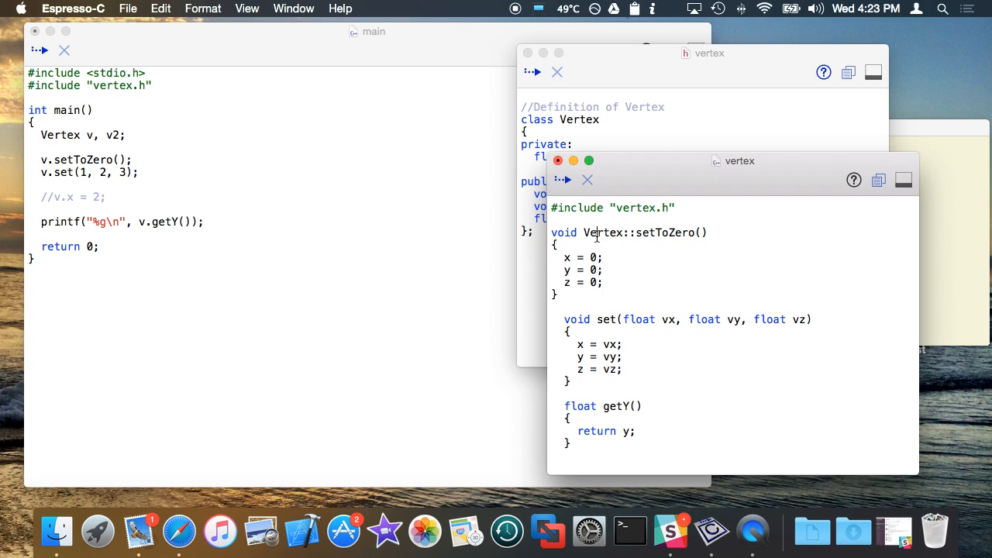
pyautogui.write('Vertex::')
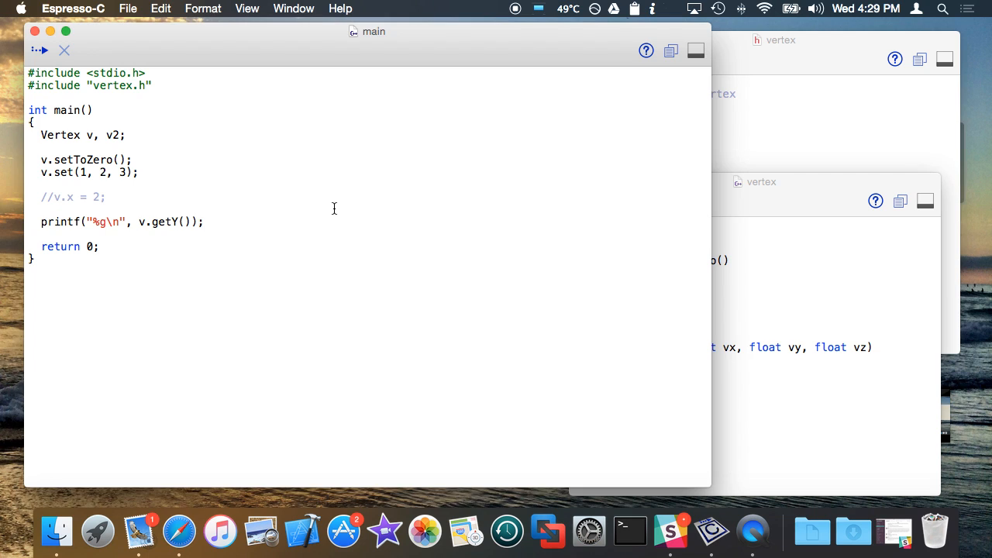
# Arrange the vertex.h and vertex.cpp windows side by side
pyautogui.click(41, 54)
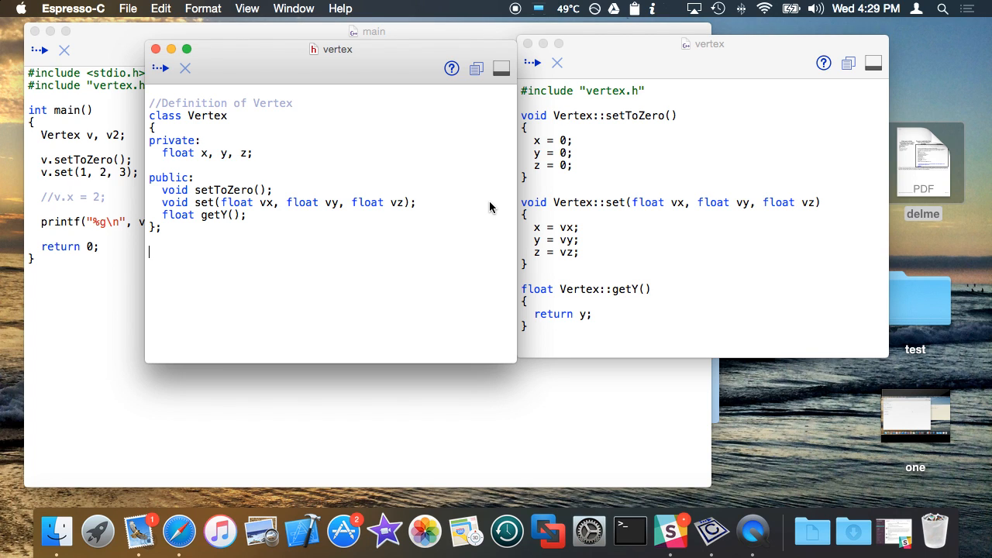
pyautogui.moveTo(228, 153)
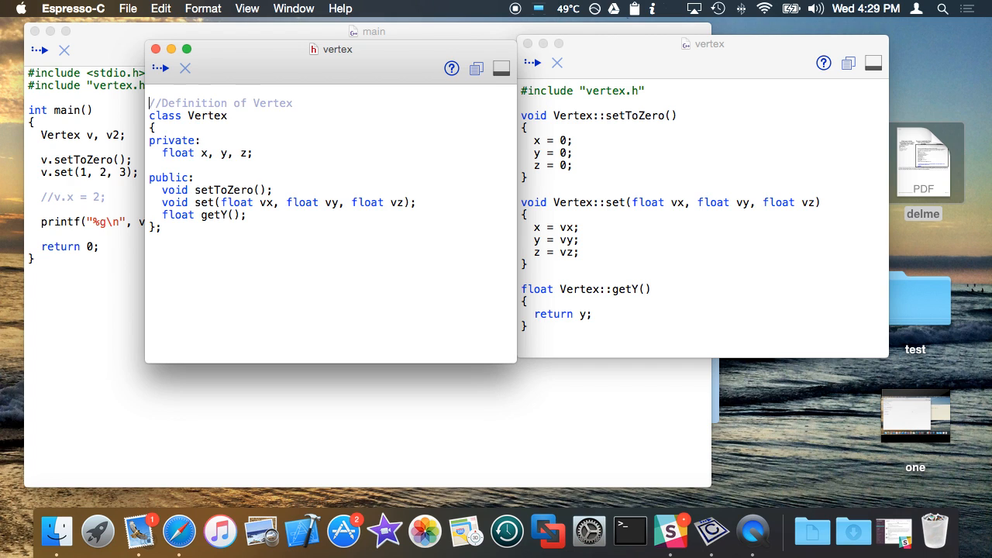
pyautogui.doubleClick(171, 141)
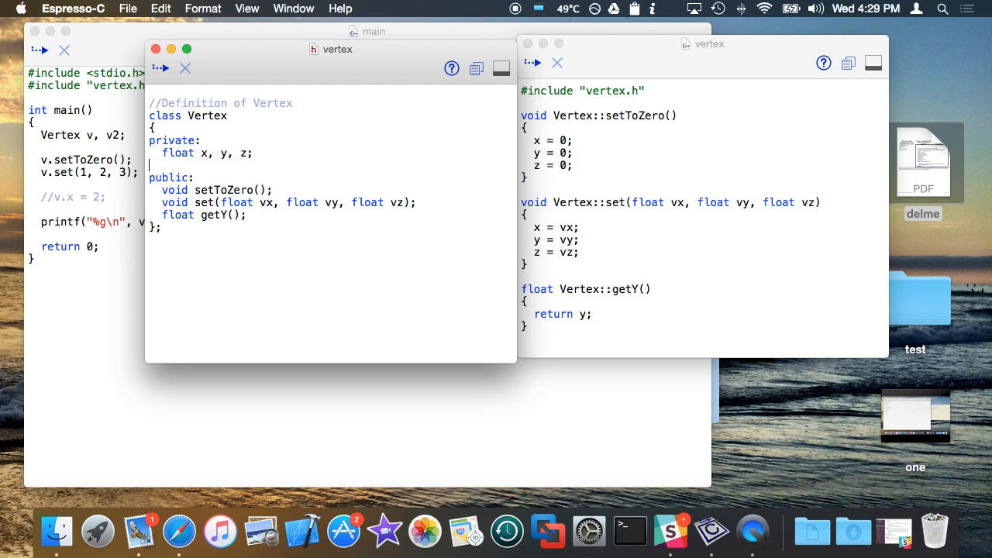
pyautogui.moveTo(150, 177); pyautogui.dragTo(247, 215)
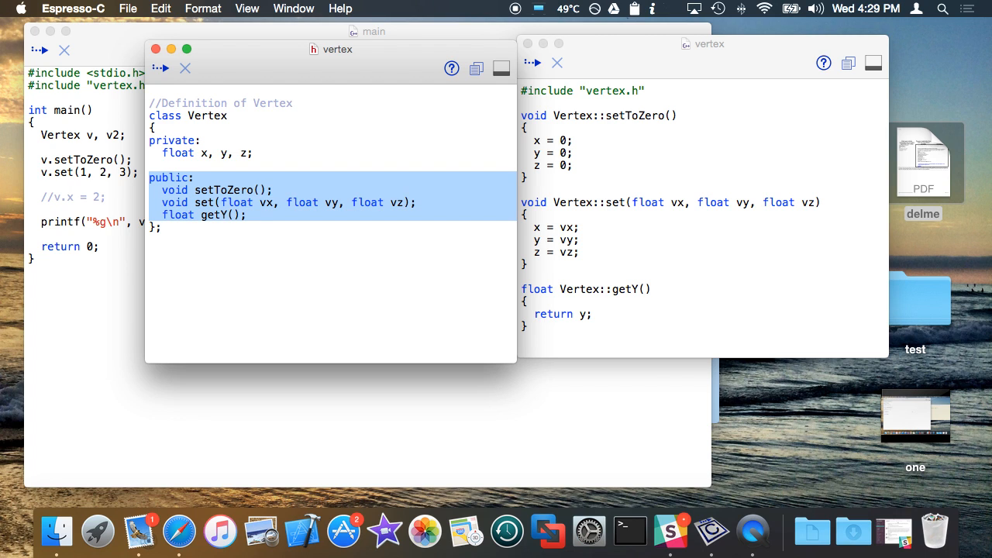
pyautogui.click(295, 241)
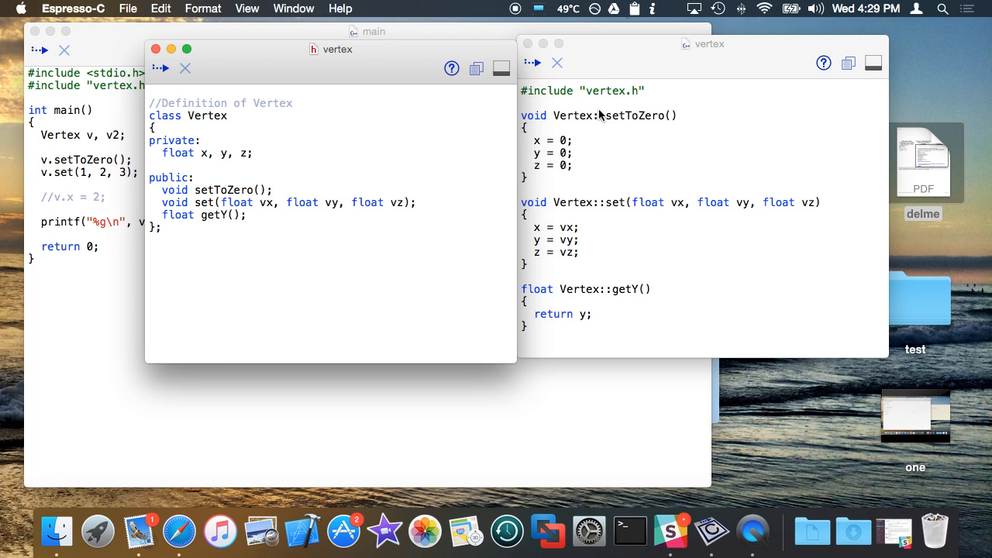
pyautogui.doubleClick(600, 90)
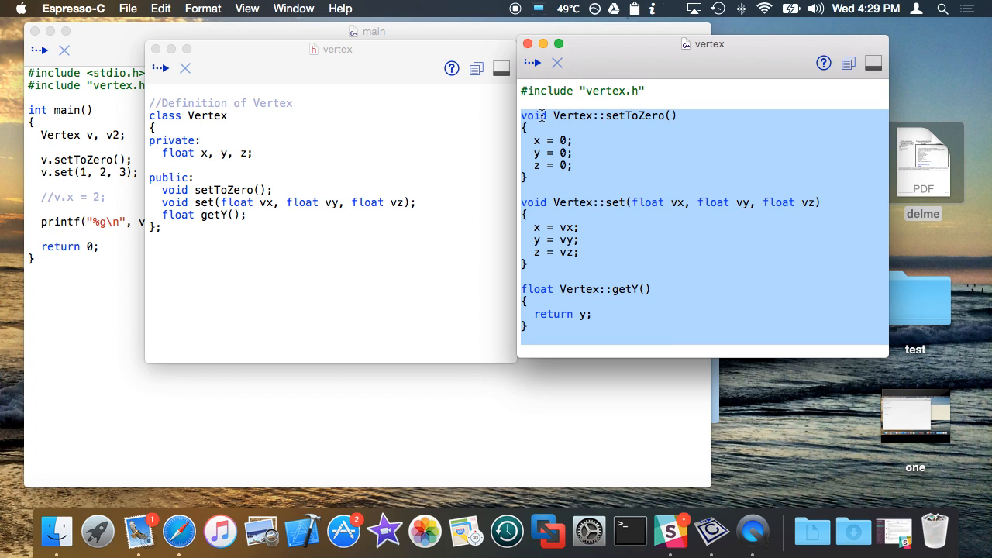
pyautogui.click(599, 124)
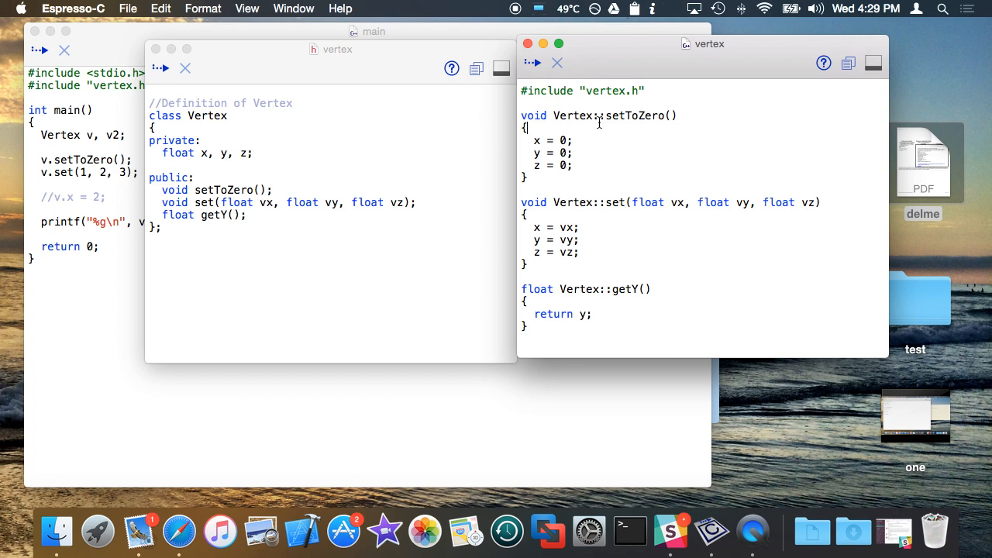
pyautogui.doubleClick(572, 116)
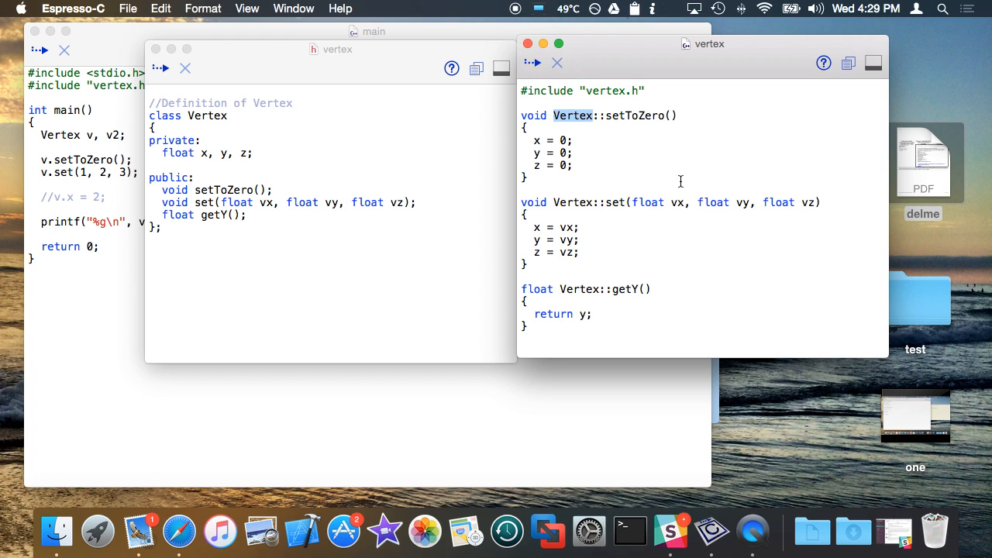
pyautogui.doubleClick(573, 115)
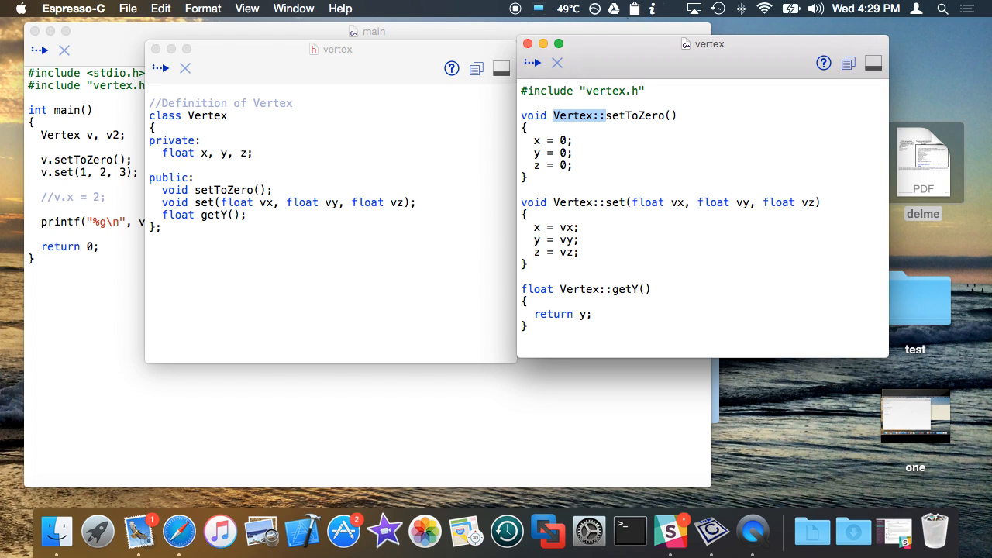